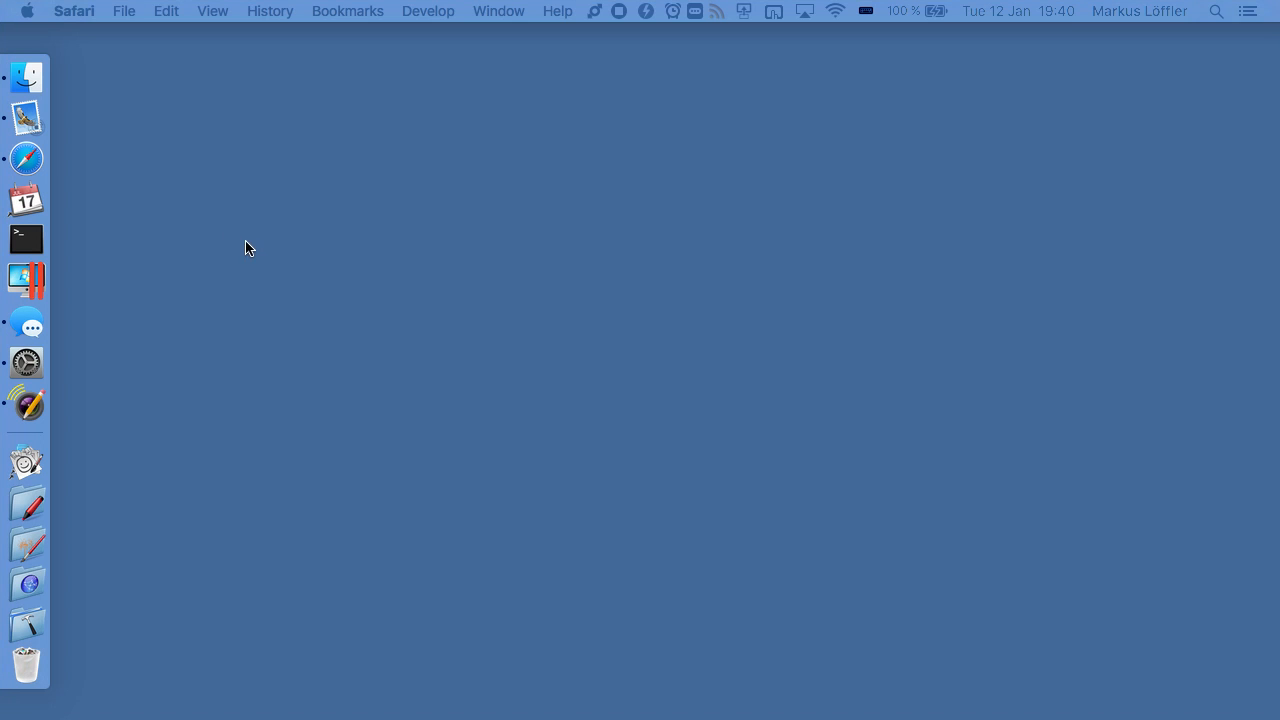
# - Download the Kodi 15.2 Mac OS X installer from kodi.tv and open its disk image
pyautogui.click(27, 157)
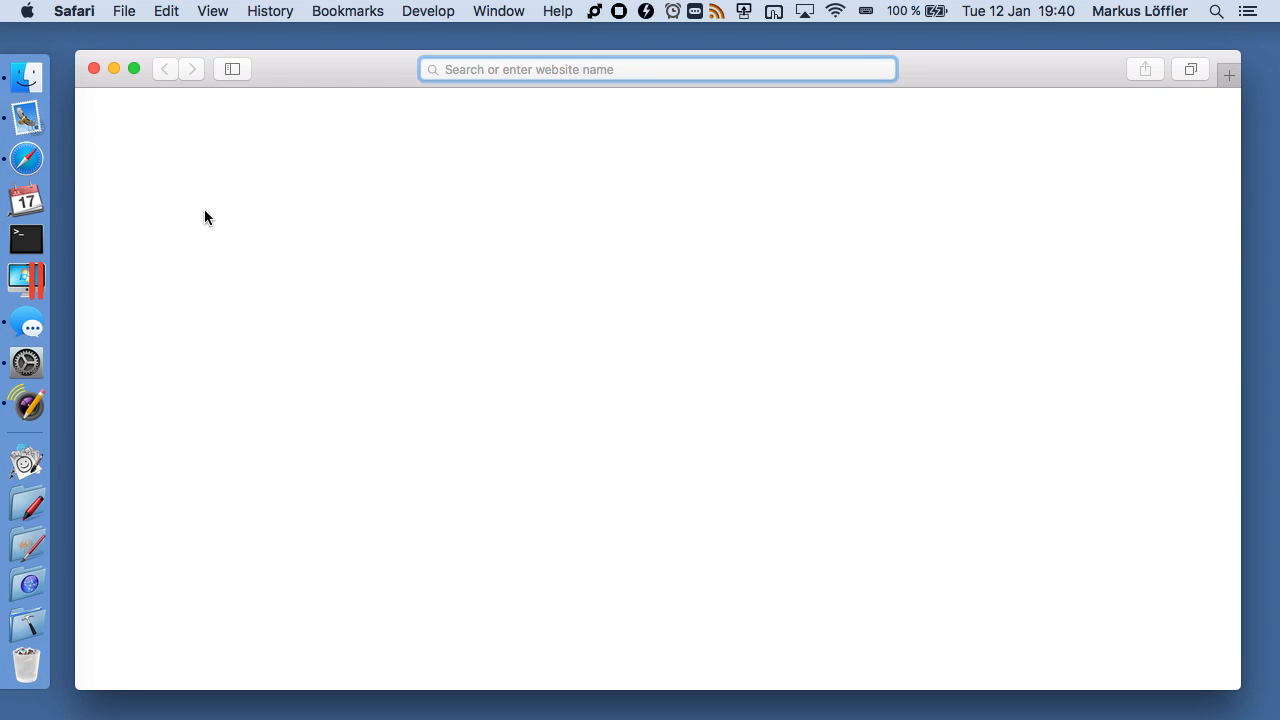
pyautogui.write('kodi.tv')
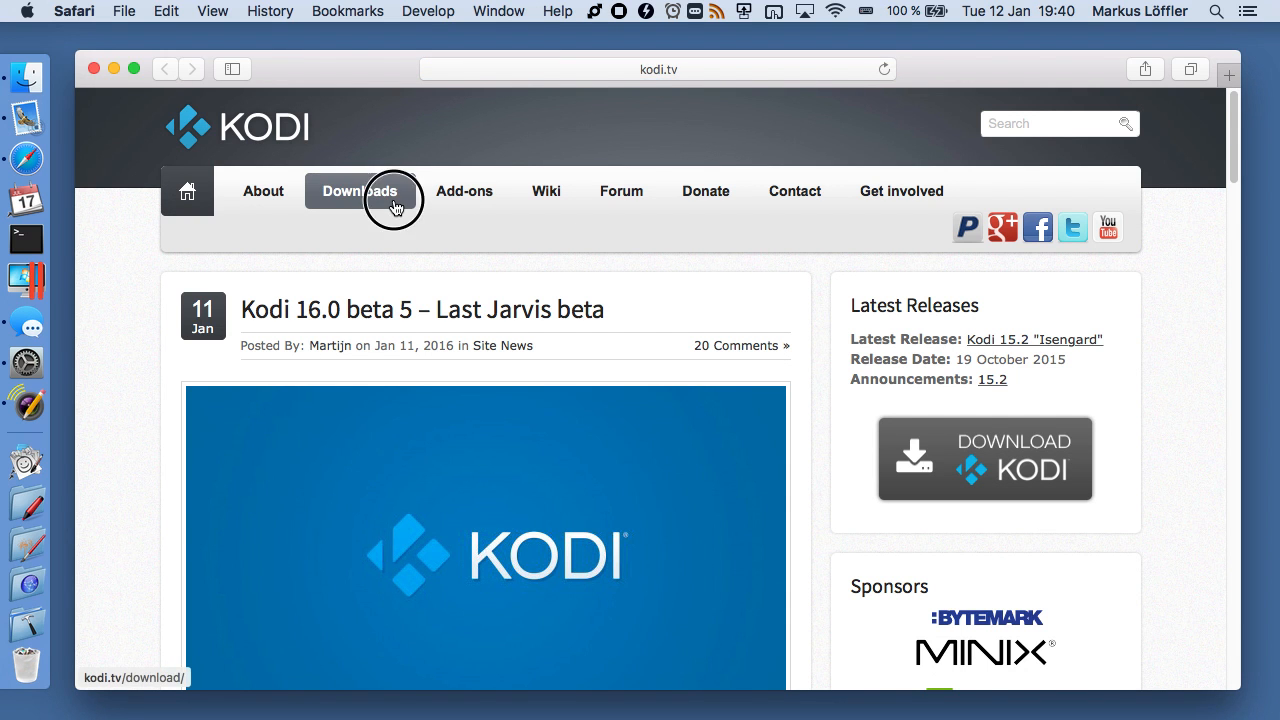
pyautogui.click(359, 191)
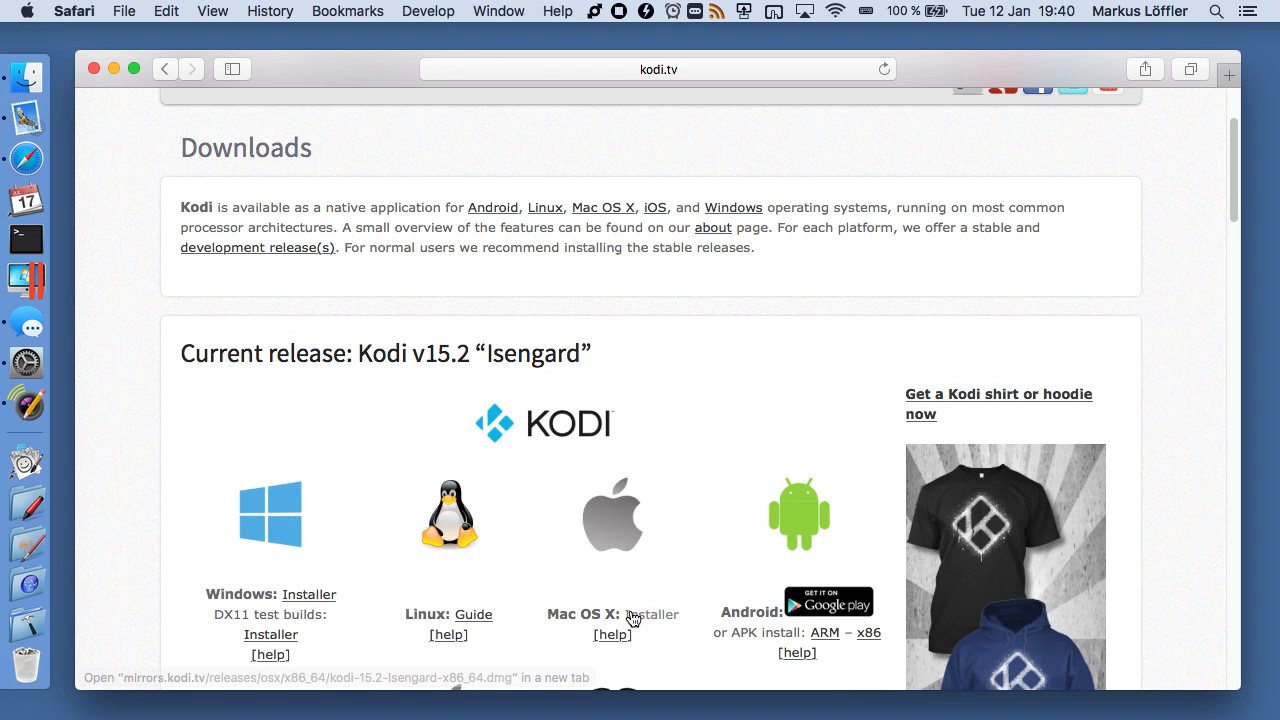
pyautogui.click(612, 614)
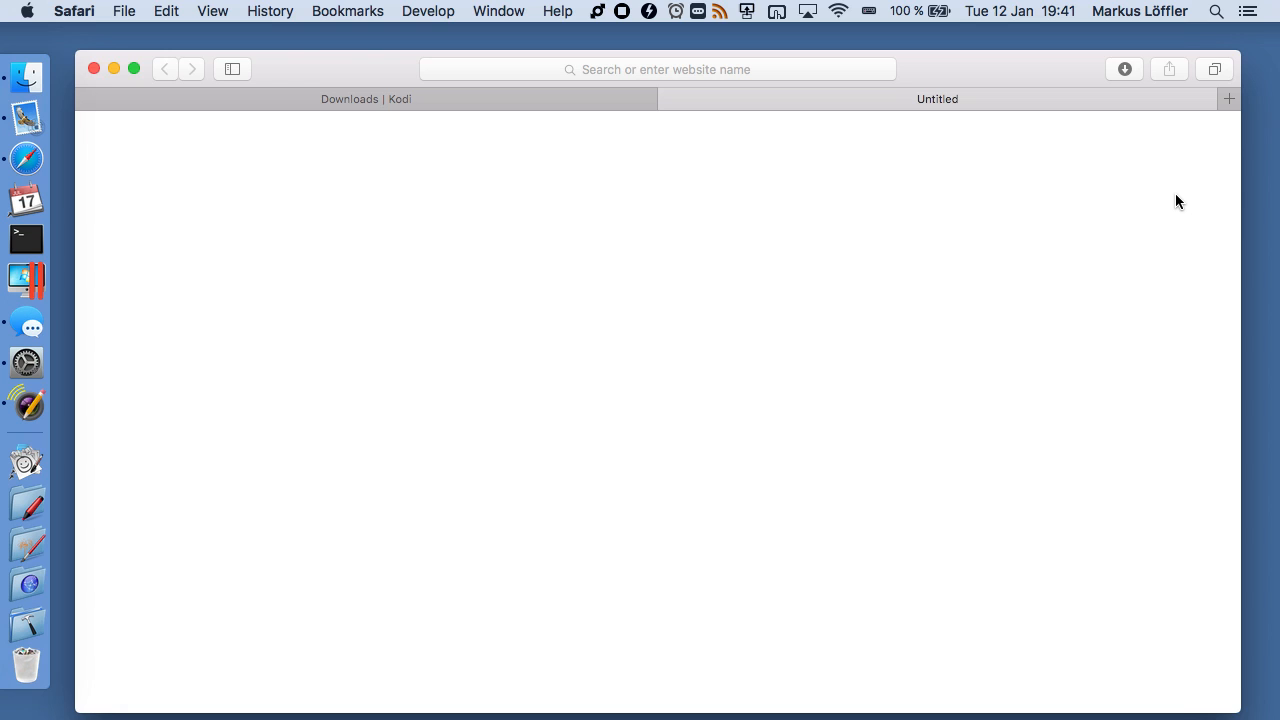
pyautogui.click(1124, 69)
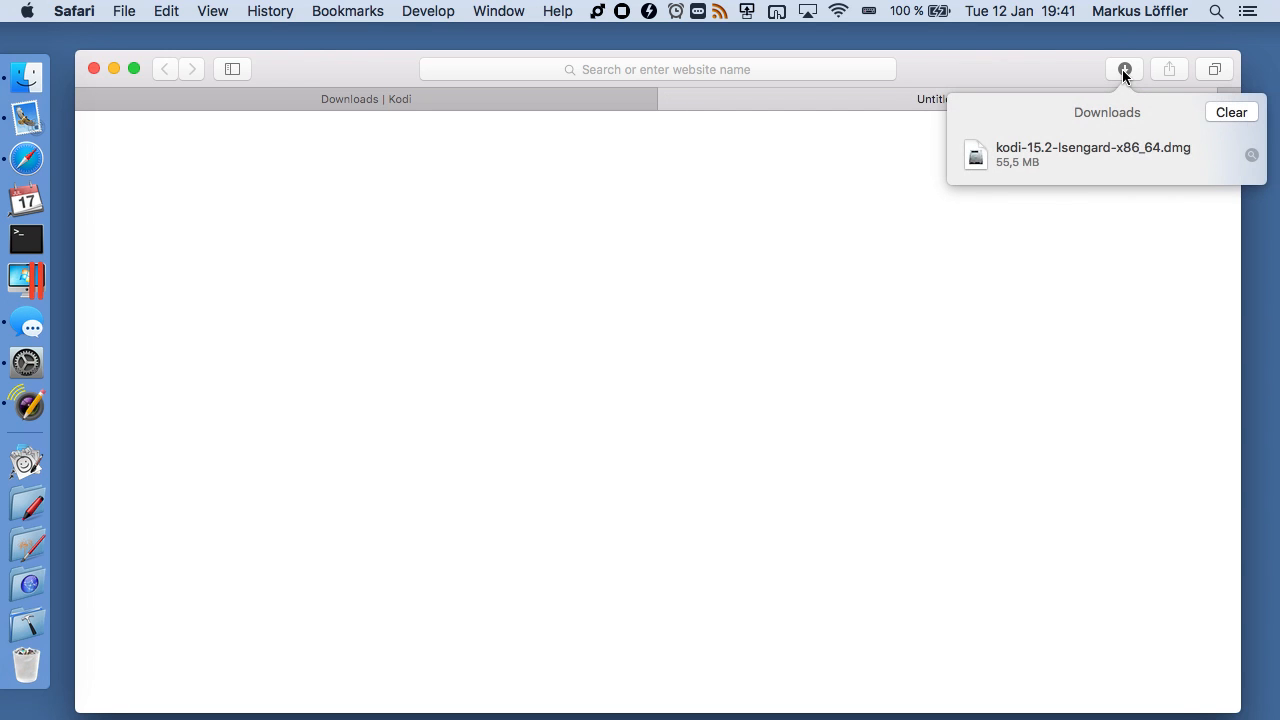
pyautogui.doubleClick(1092, 154)
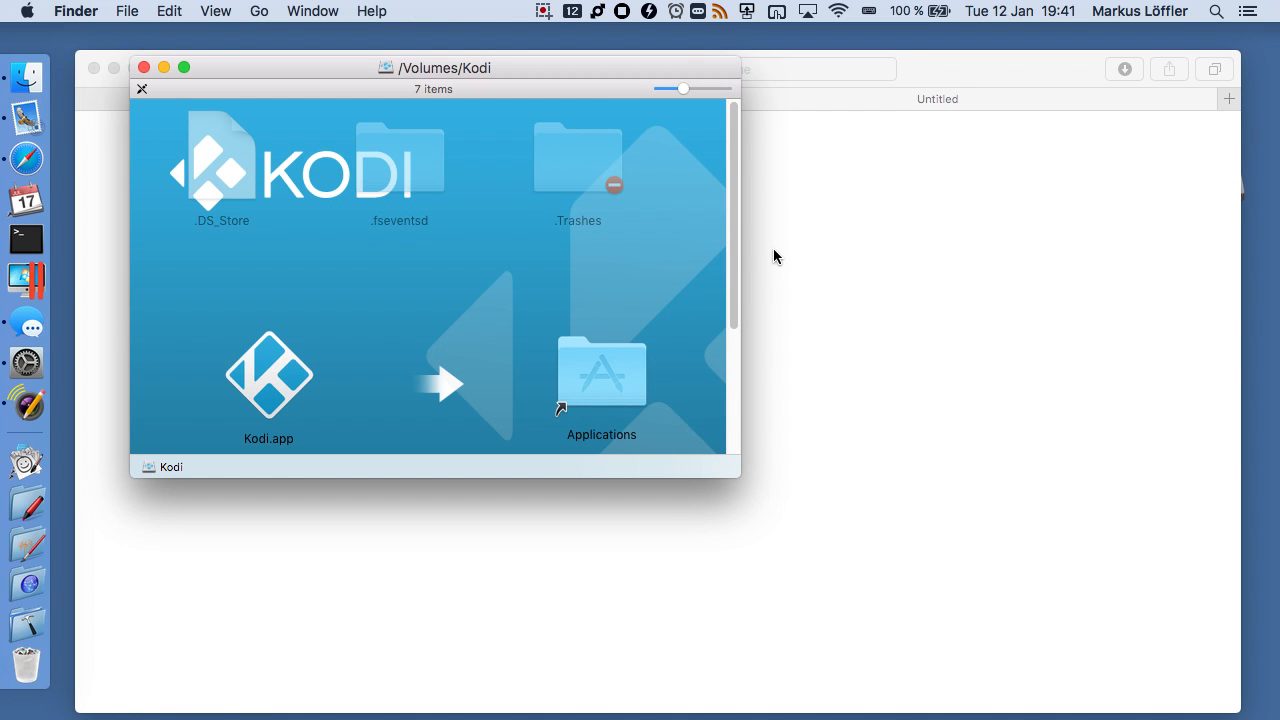
# - Copy Kodi.app from the disk image into Applications and bring up Spotlight
pyautogui.moveTo(268, 375); pyautogui.dragTo(393, 383)
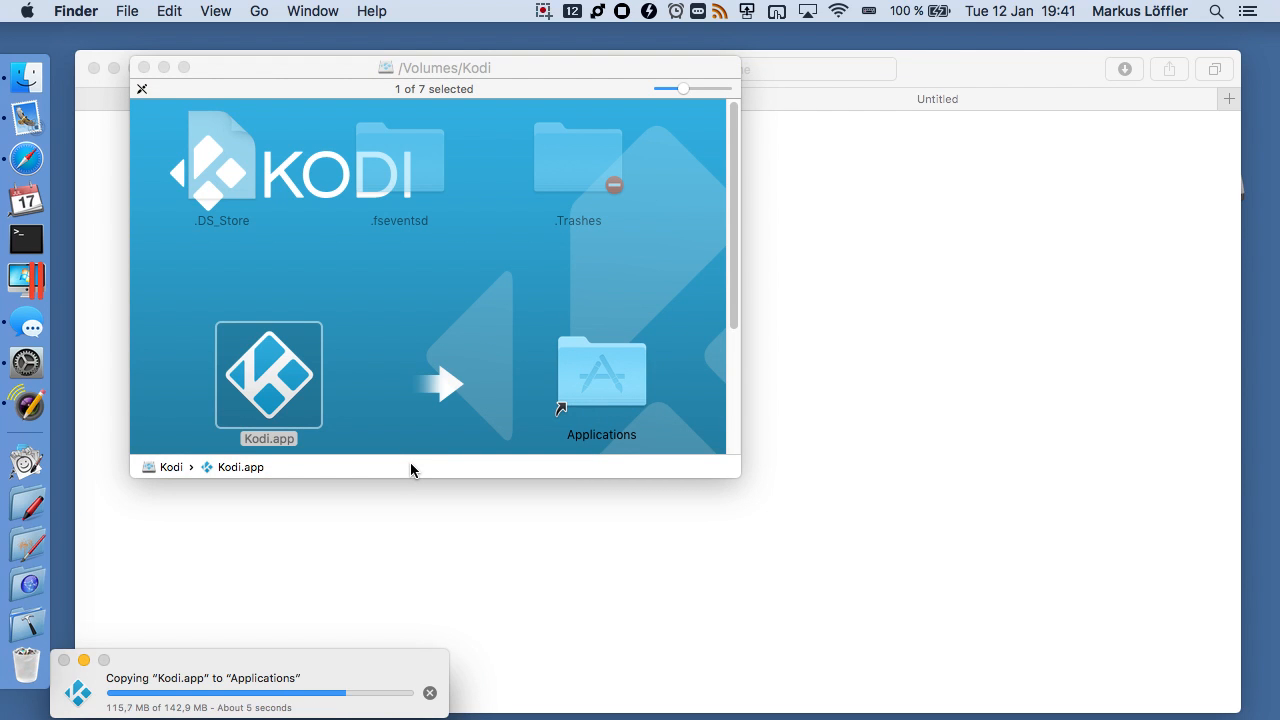
pyautogui.press('cmd+space')
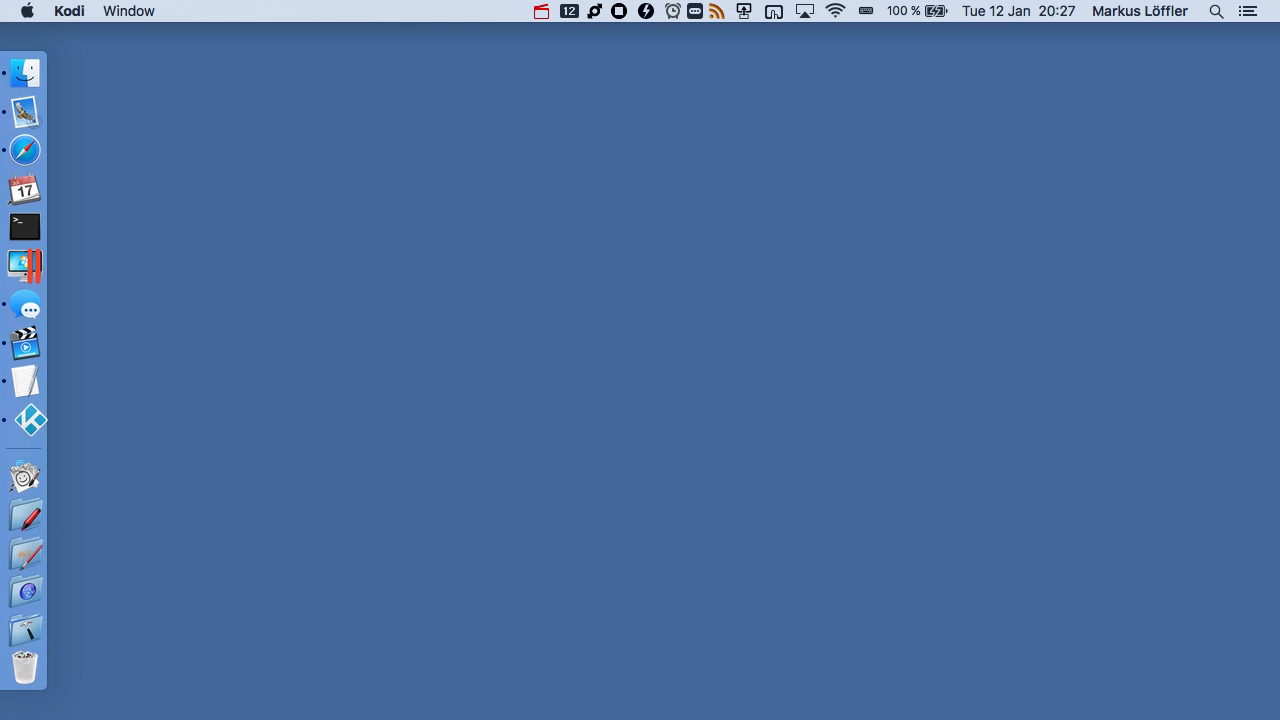
# - Launch Kodi and set System > Video output display mode to Windowed
pyautogui.click(31, 419)
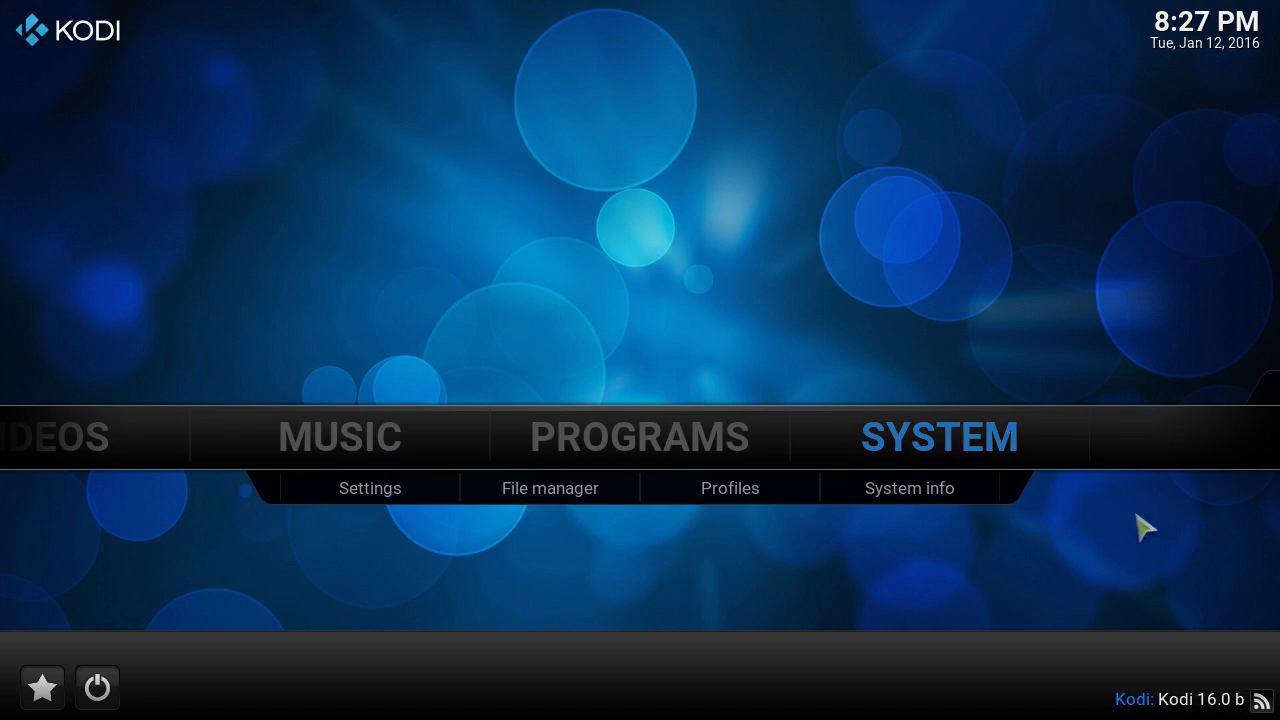
pyautogui.click(370, 488)
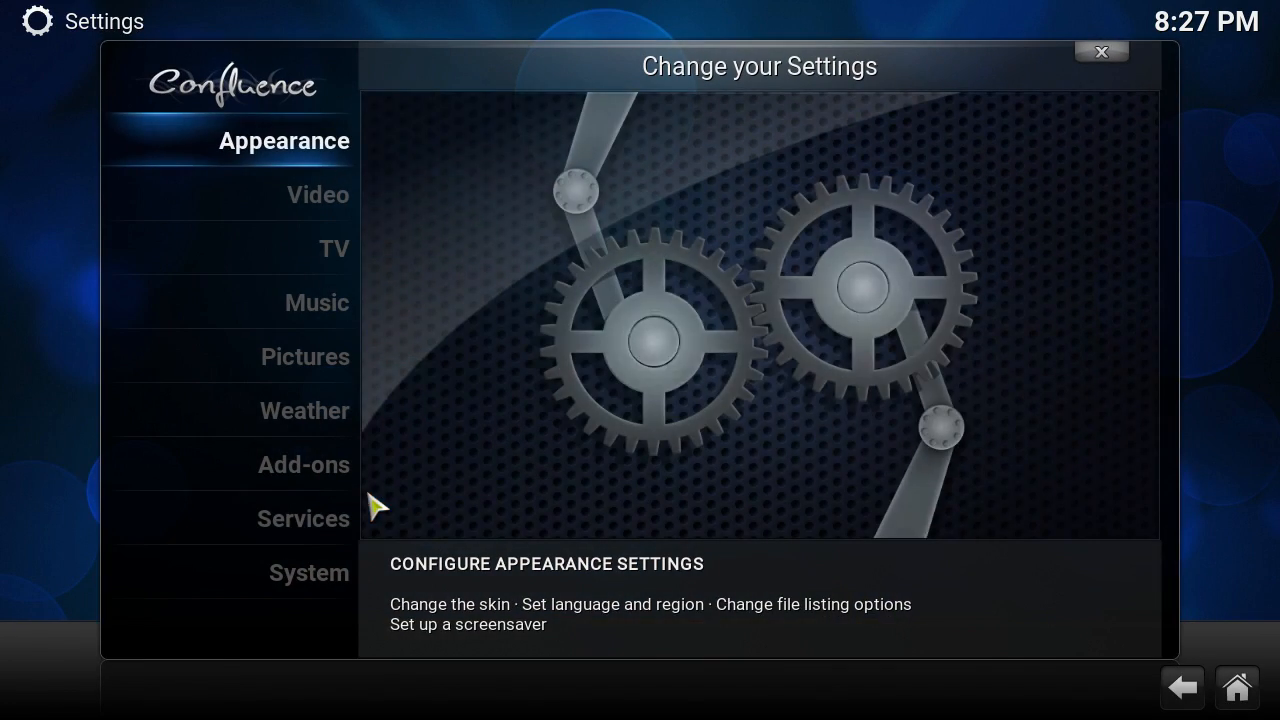
pyautogui.click(307, 573)
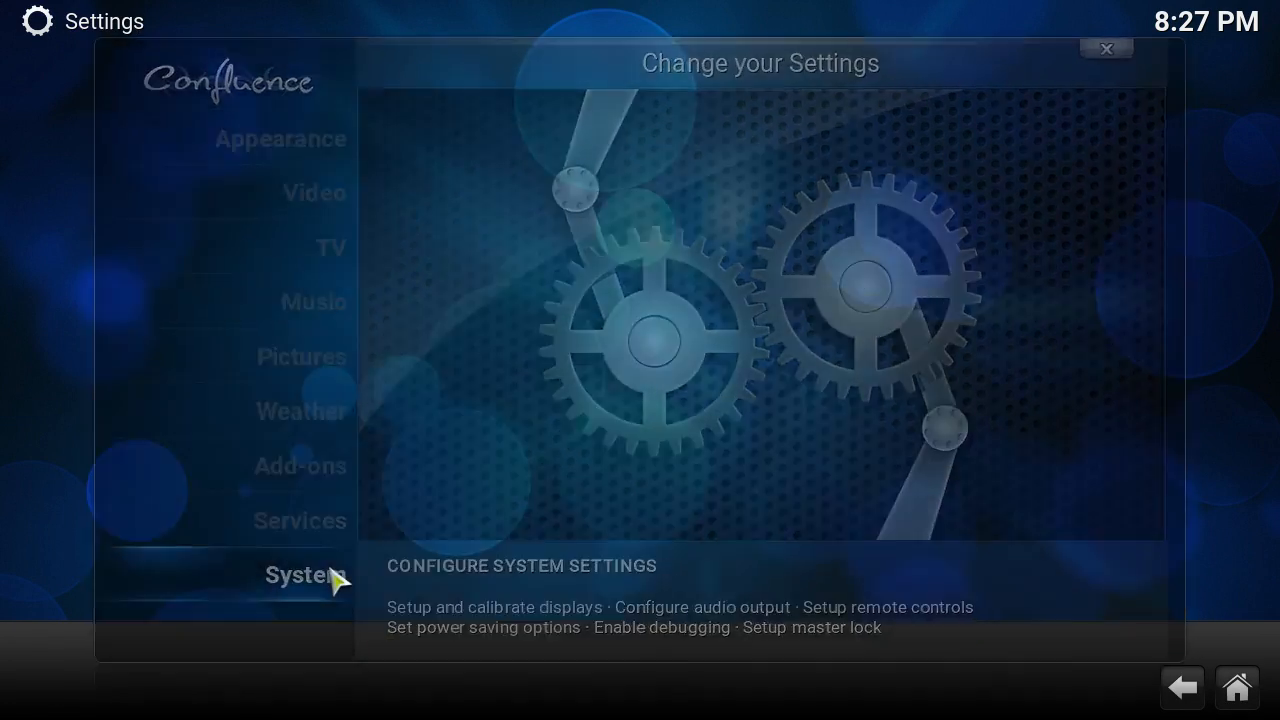
pyautogui.click(305, 574)
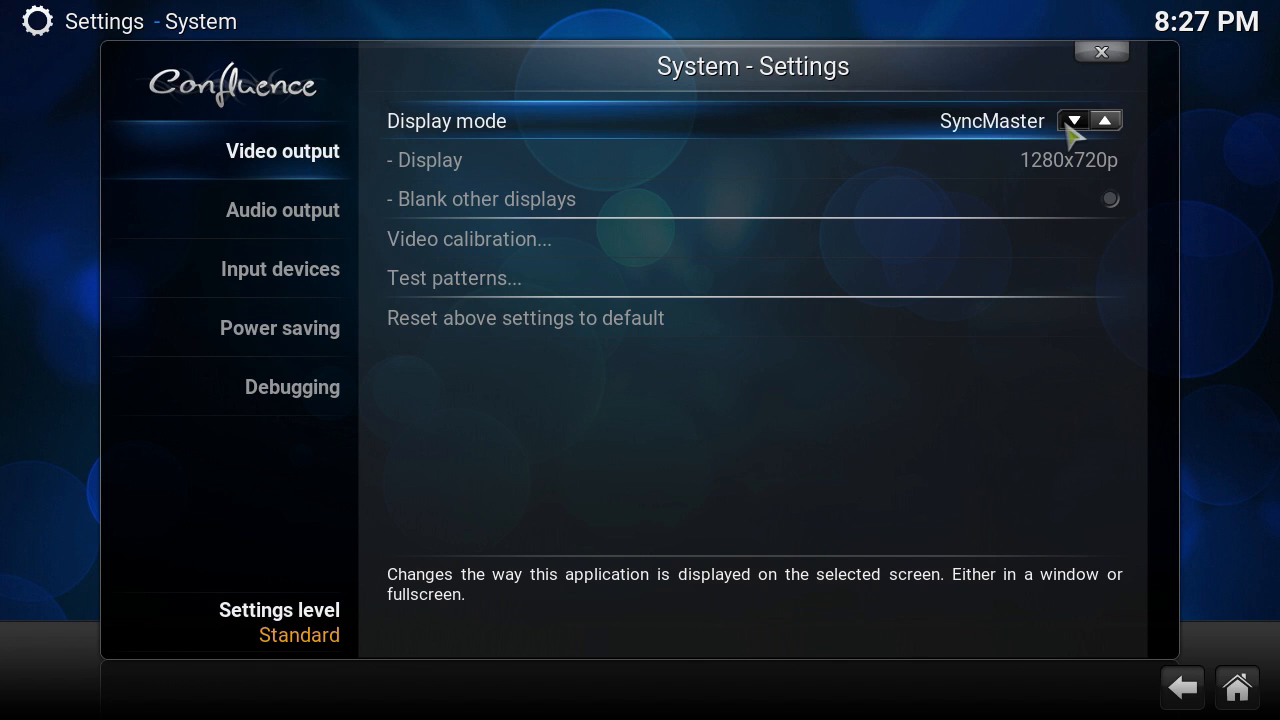
pyautogui.click(1073, 120)
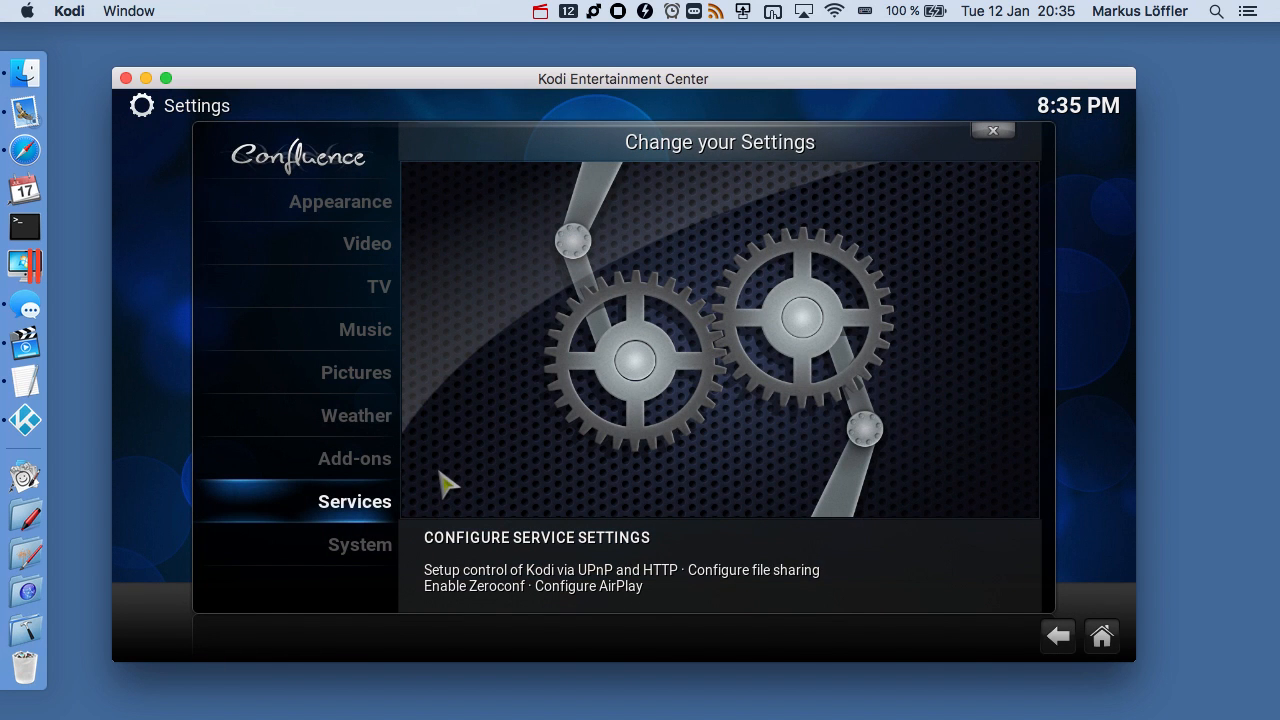
# - Enable remote control via HTTP and by programs on other systems, checking Zeroconf
pyautogui.click(354, 501)
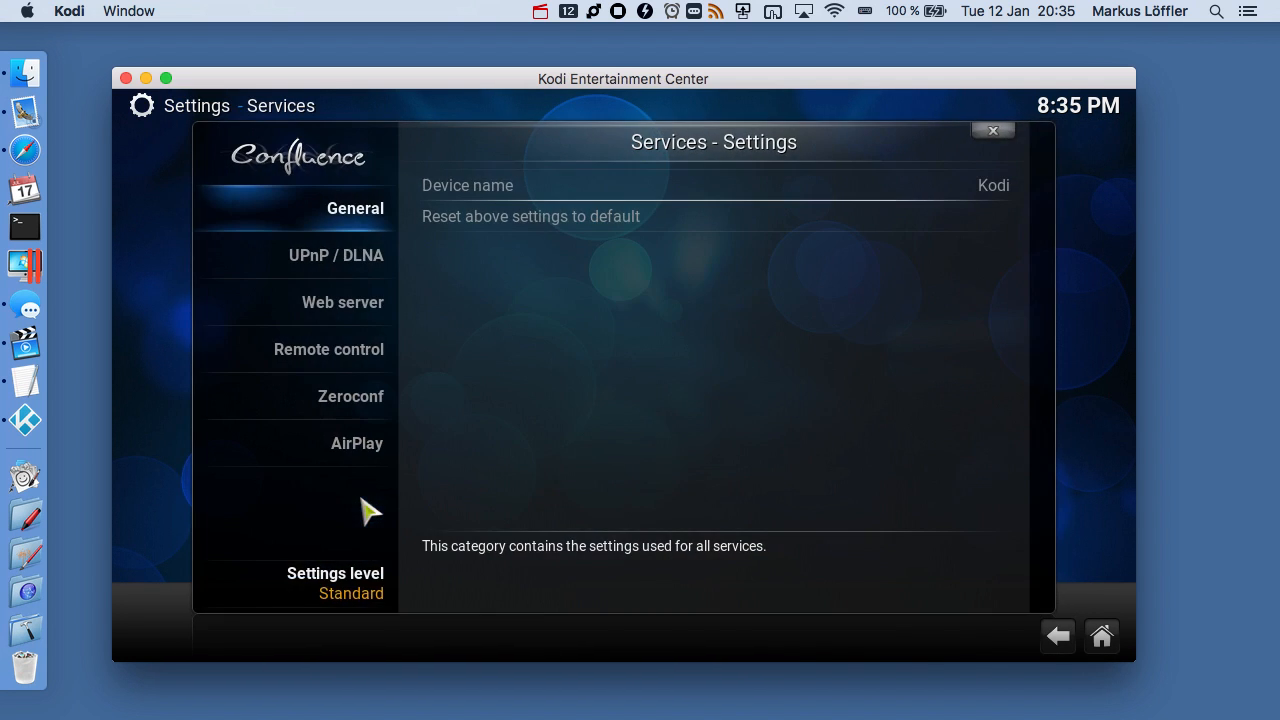
pyautogui.click(342, 302)
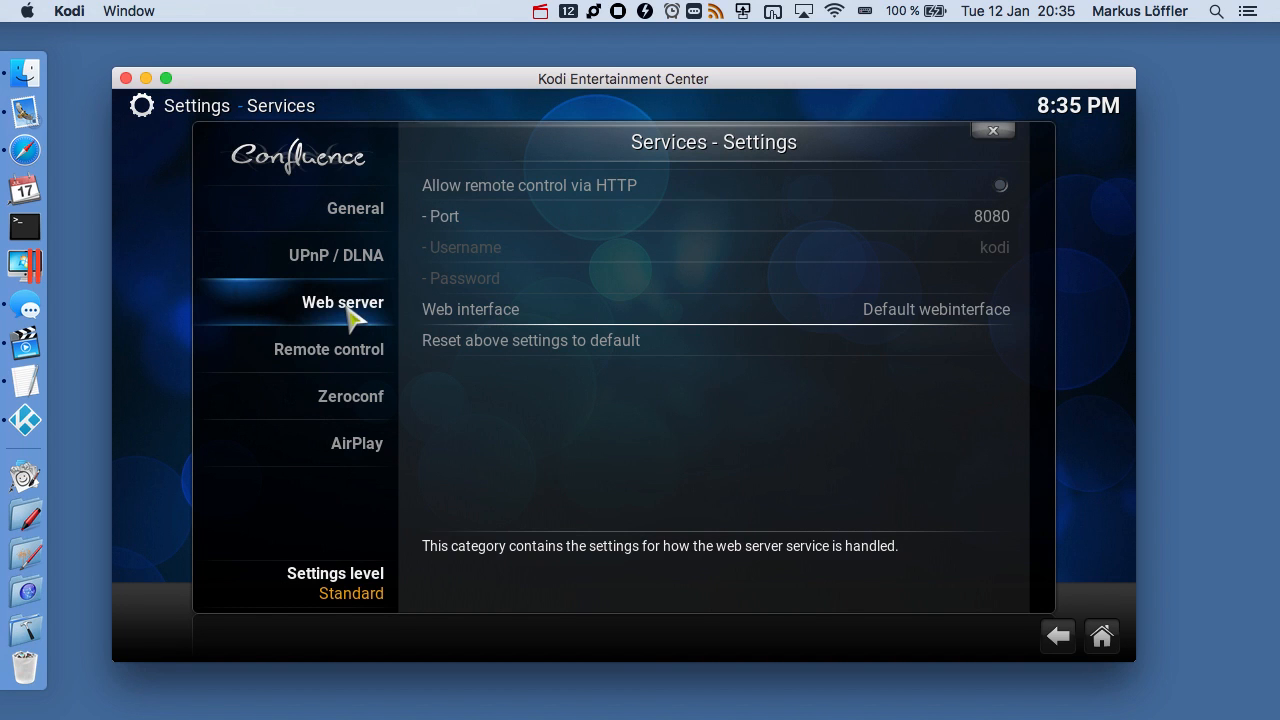
pyautogui.moveTo(1008, 192)
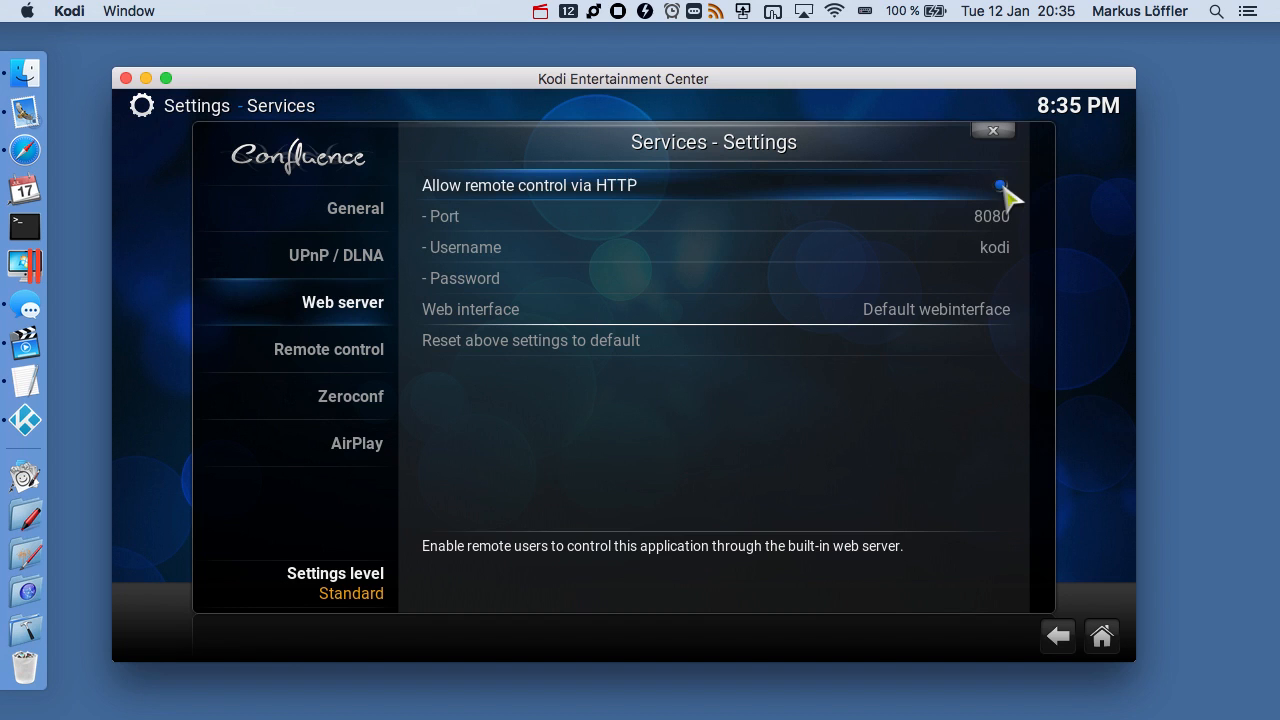
pyautogui.click(328, 349)
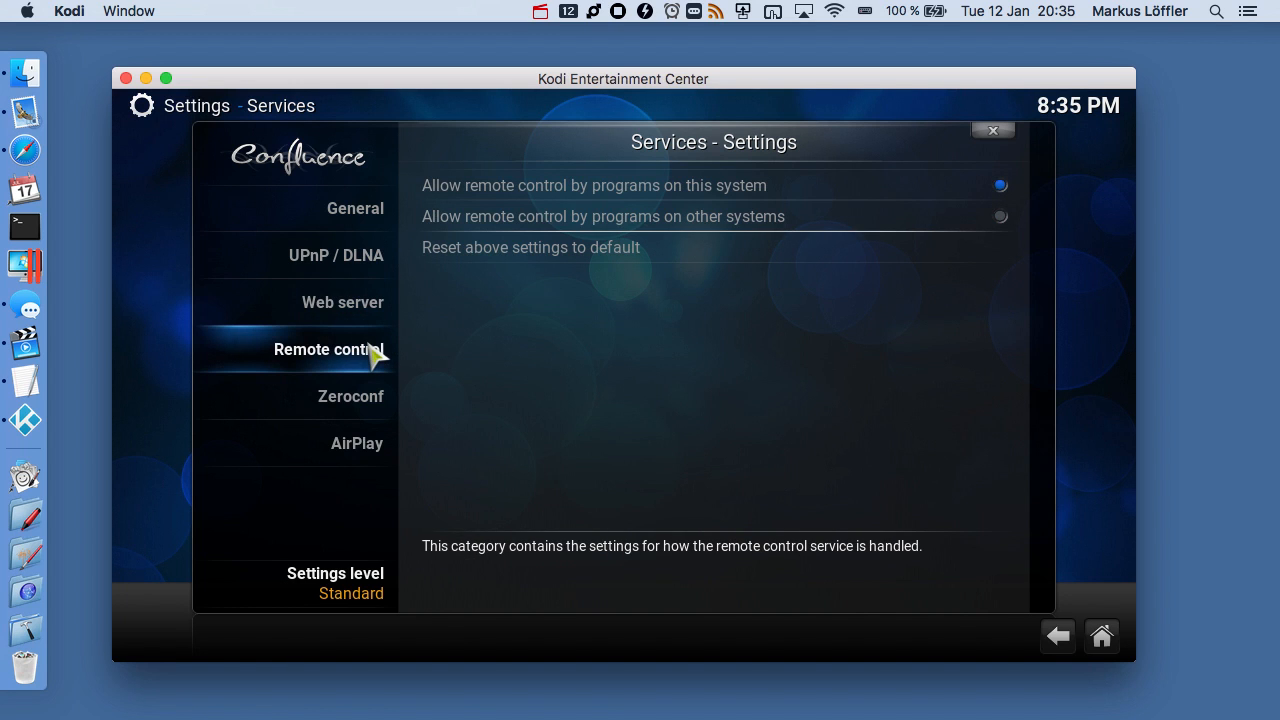
pyautogui.moveTo(1012, 228)
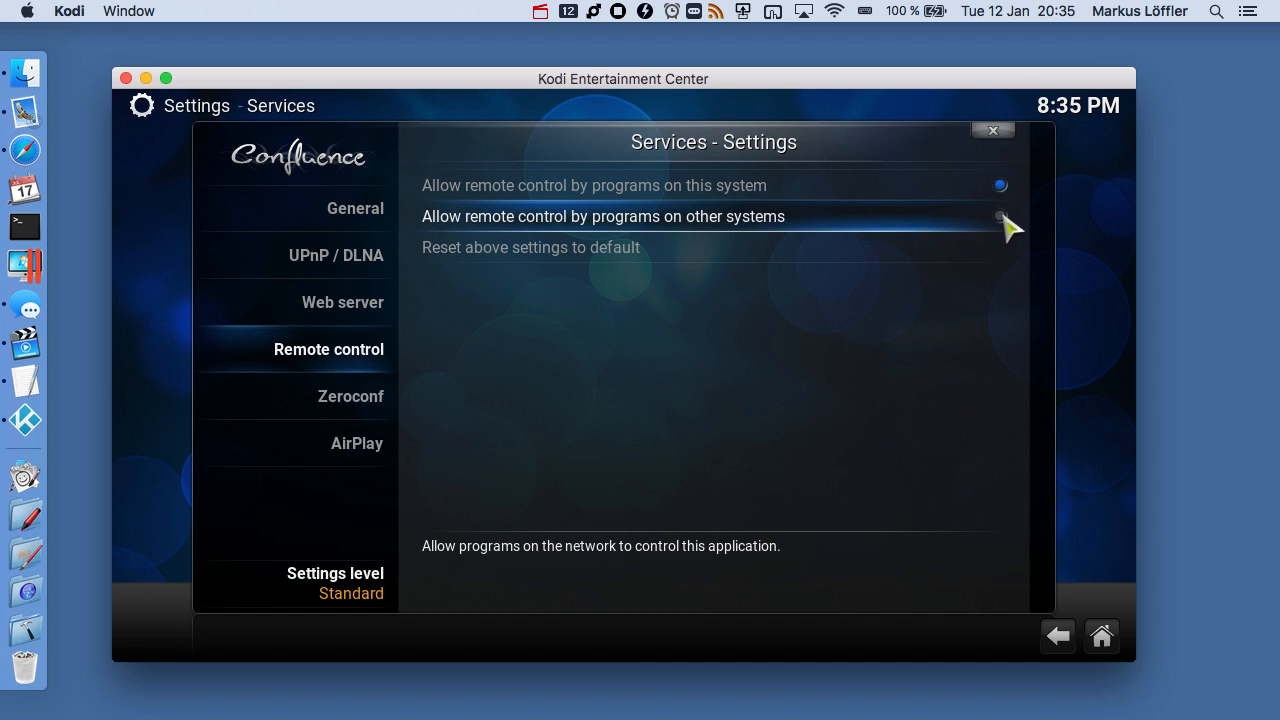
pyautogui.click(1000, 216)
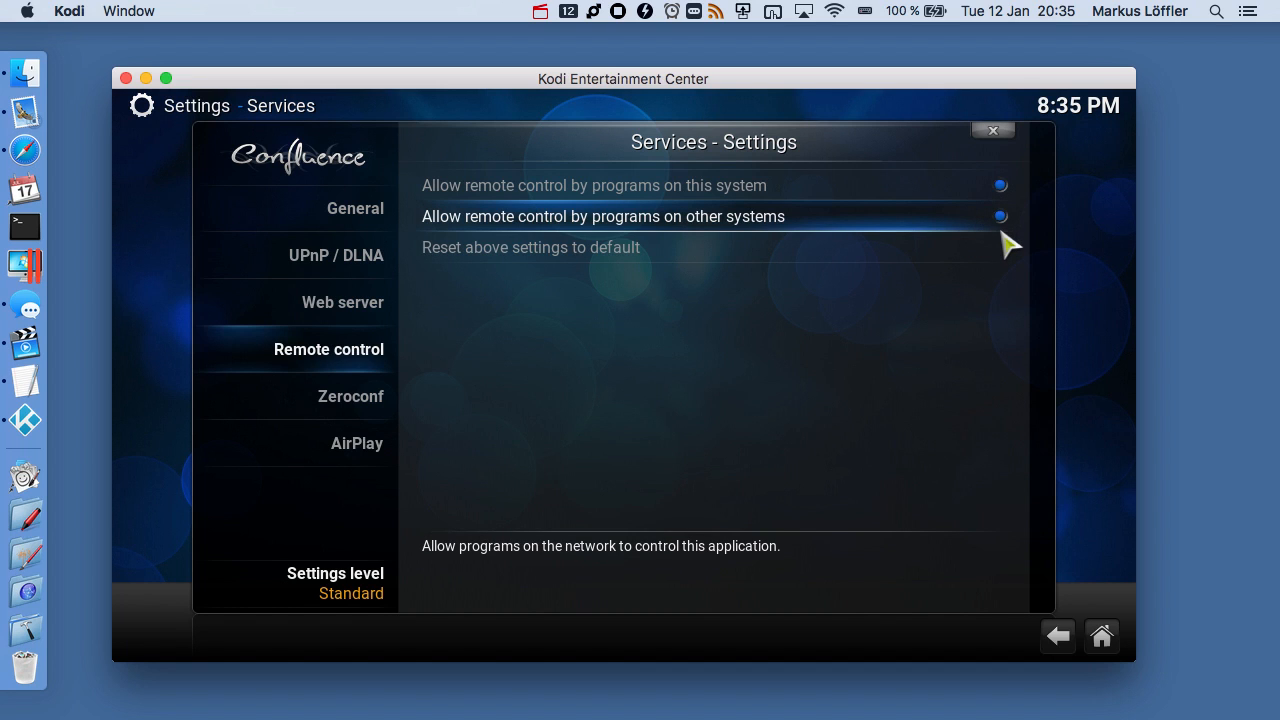
pyautogui.click(350, 396)
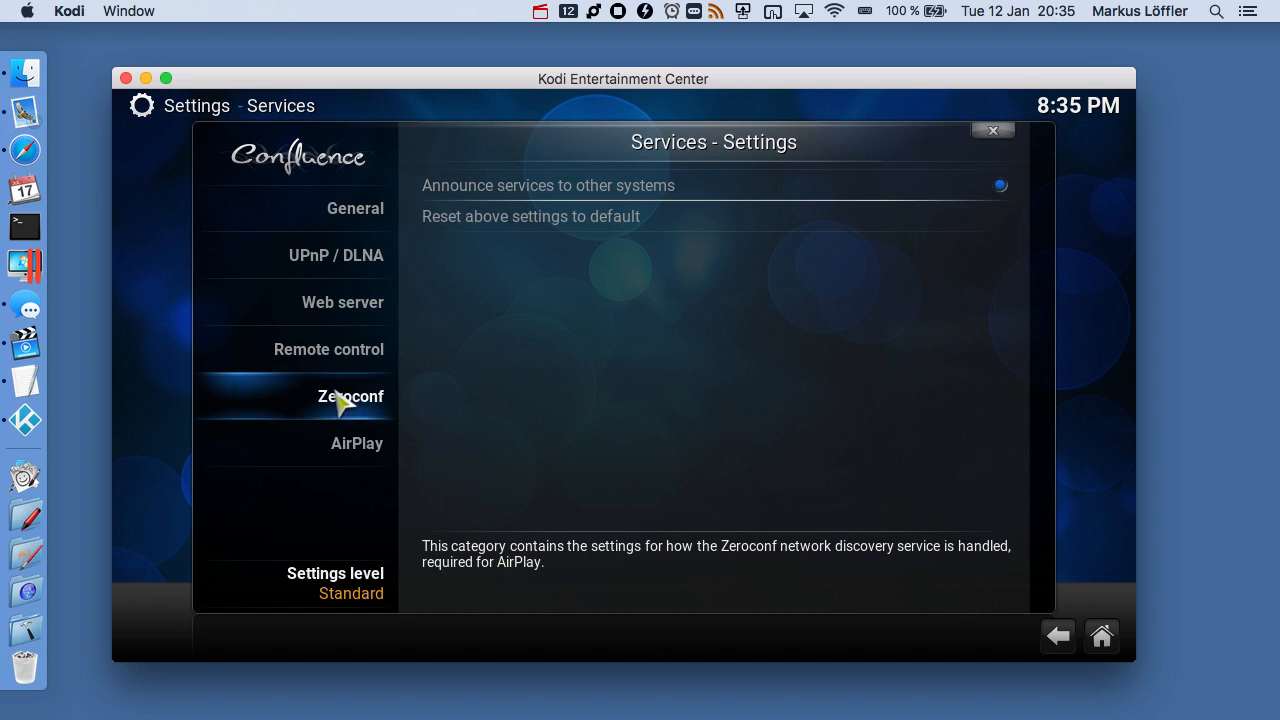
pyautogui.moveTo(460, 410)
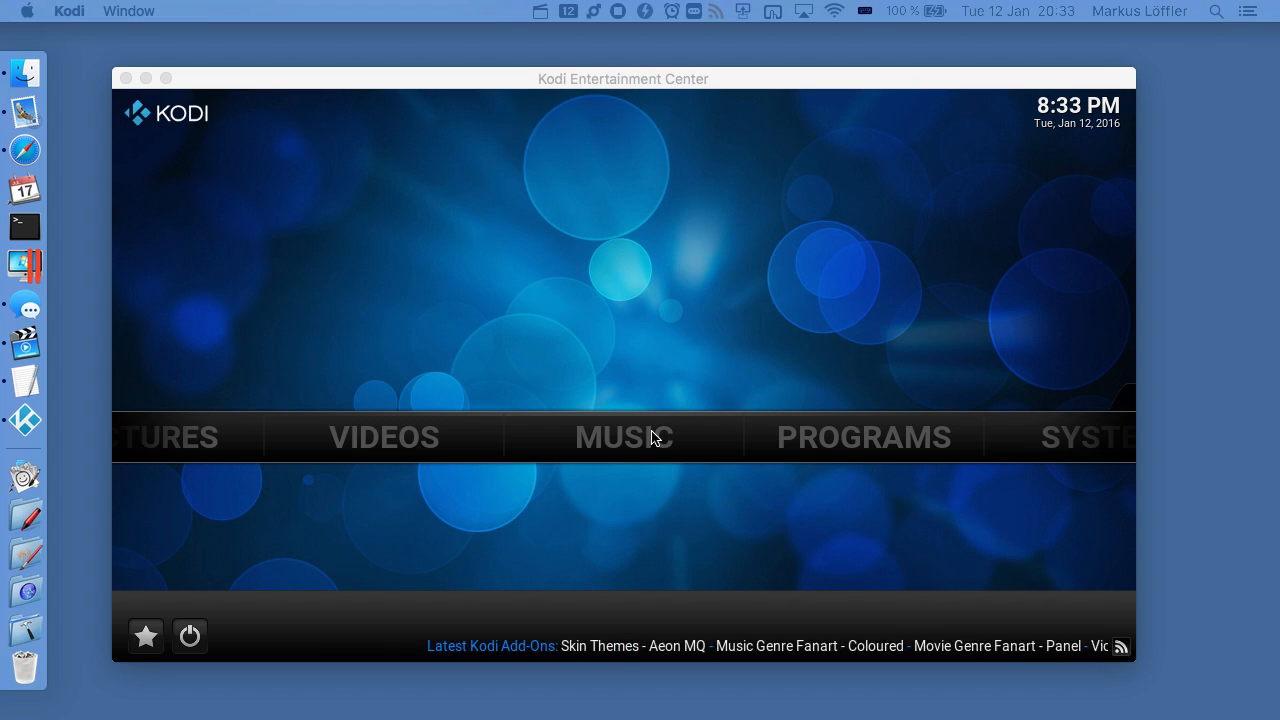
# - Add the /Users/markus/Scye folder as a music source named Scye
pyautogui.click(623, 437)
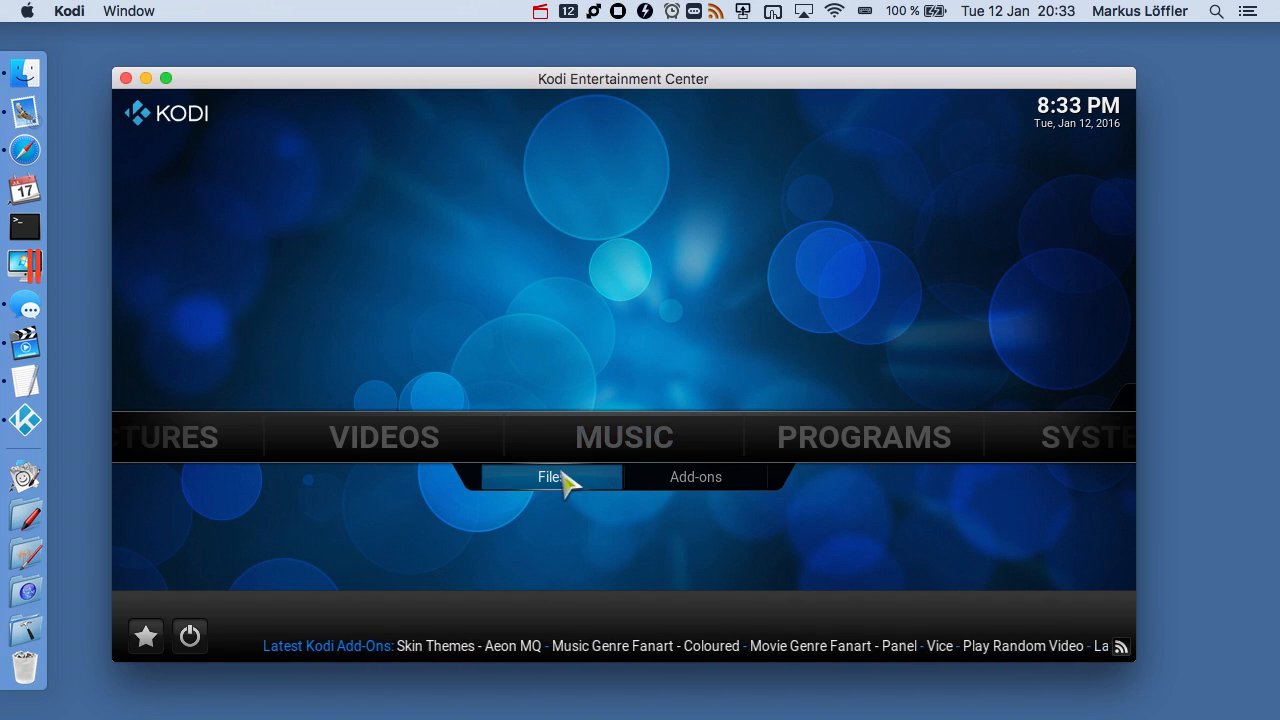
pyautogui.click(549, 476)
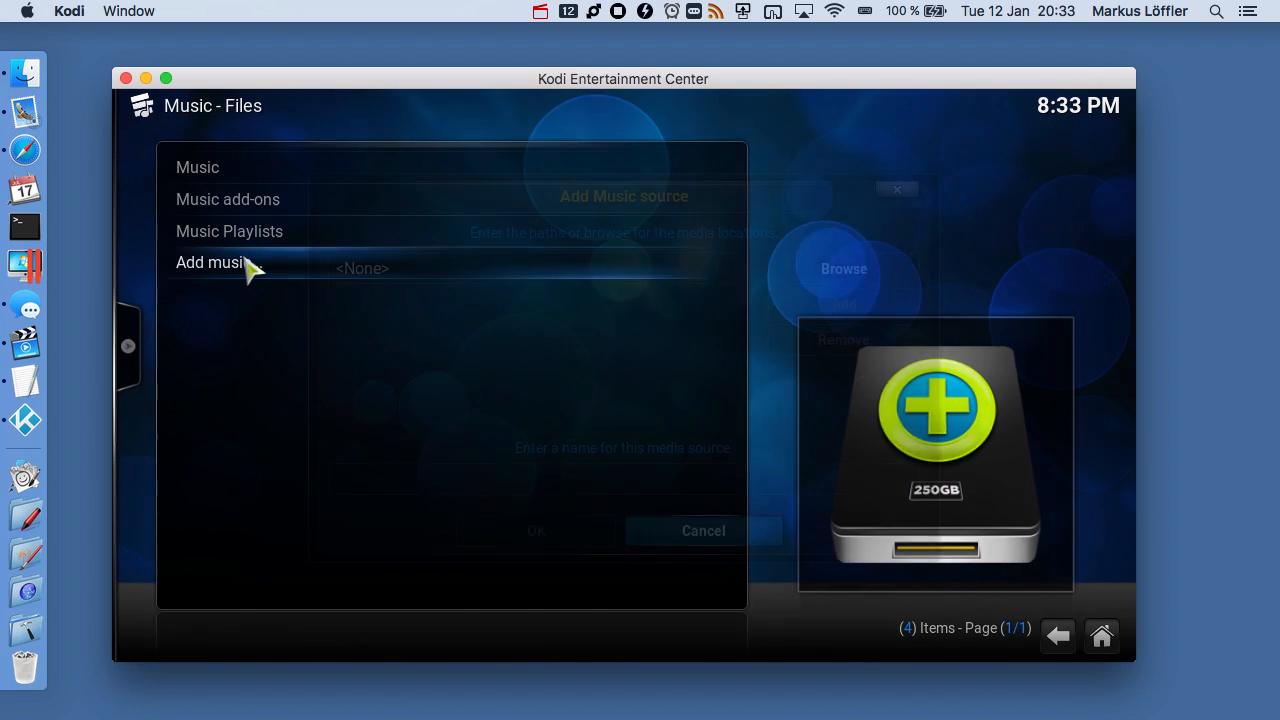
pyautogui.click(210, 262)
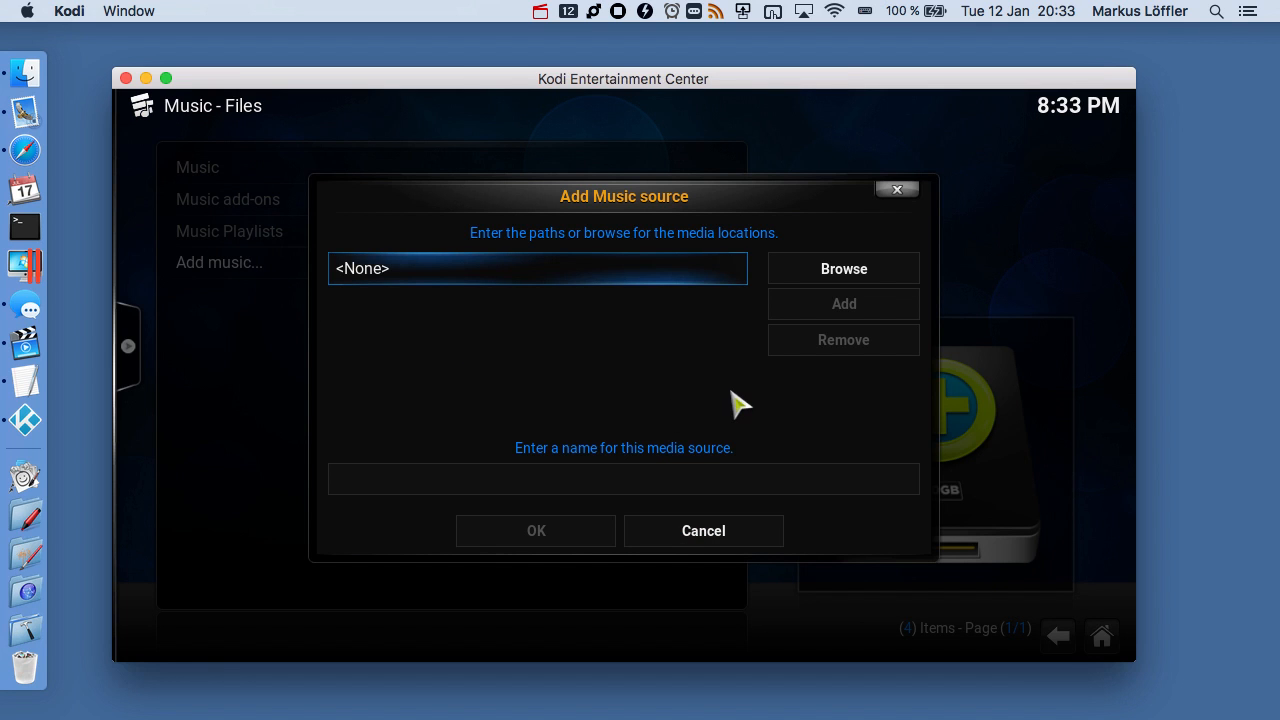
pyautogui.click(843, 268)
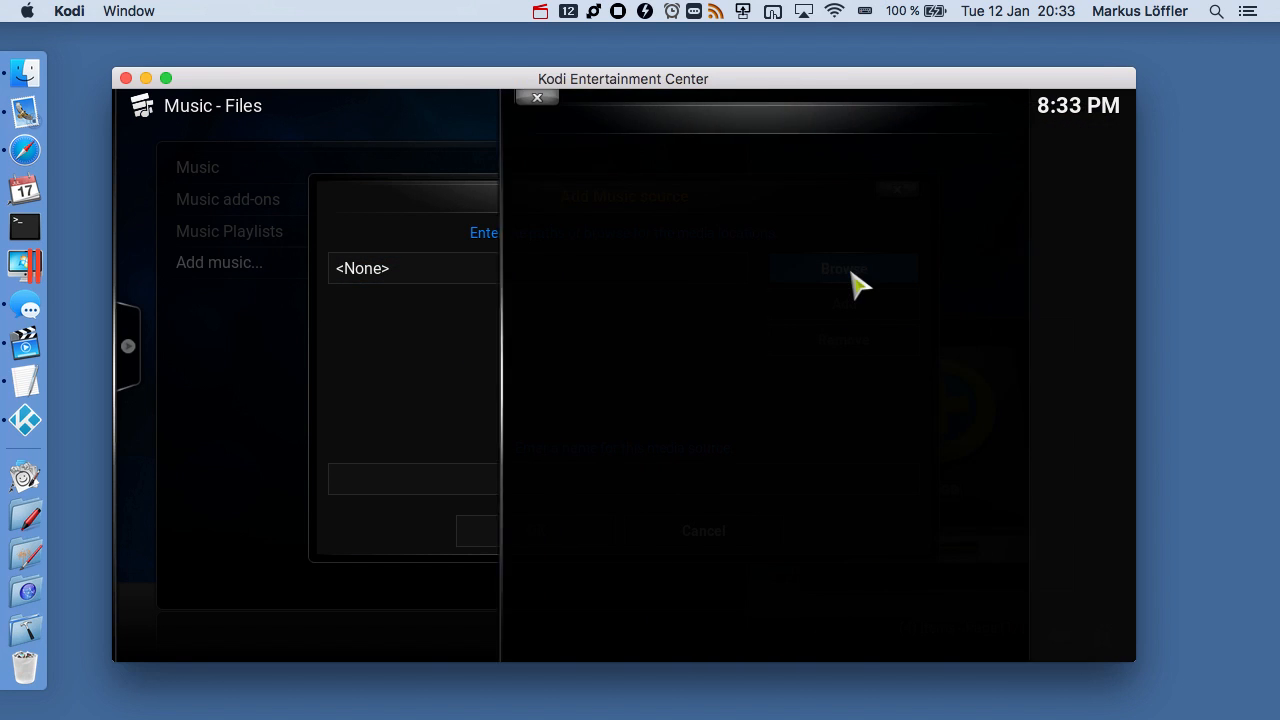
pyautogui.click(841, 268)
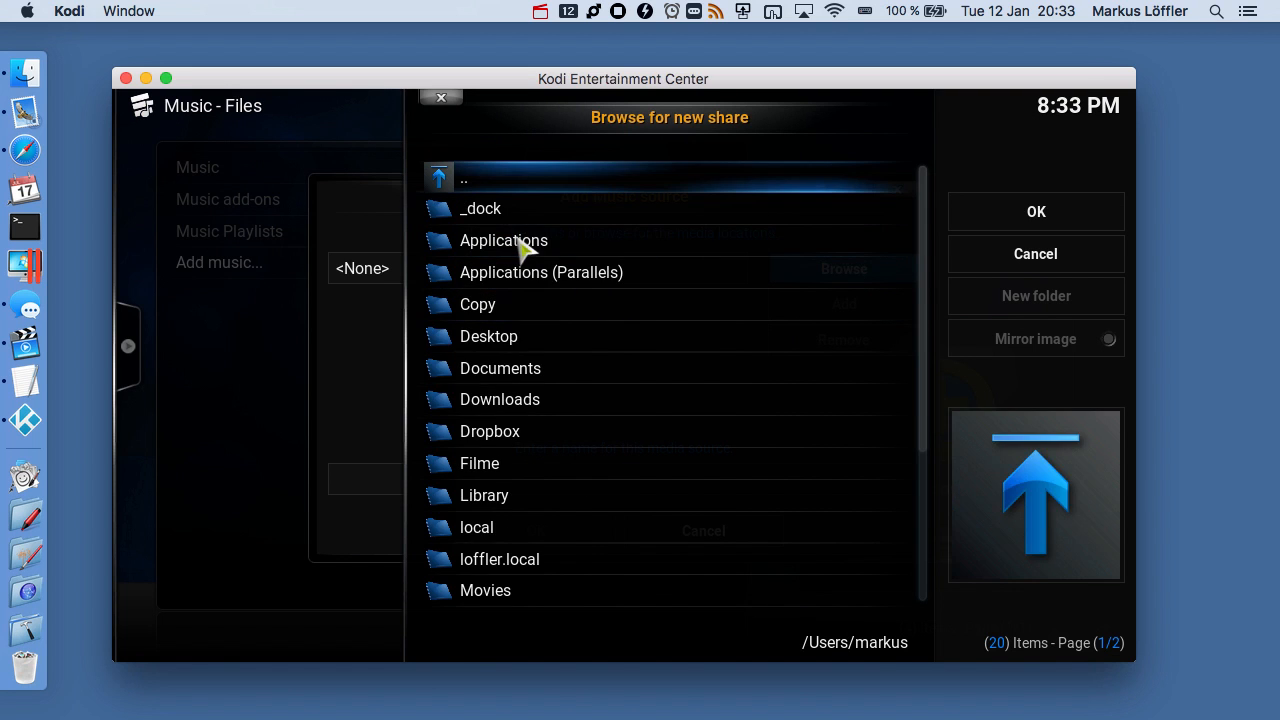
pyautogui.scroll(-3)
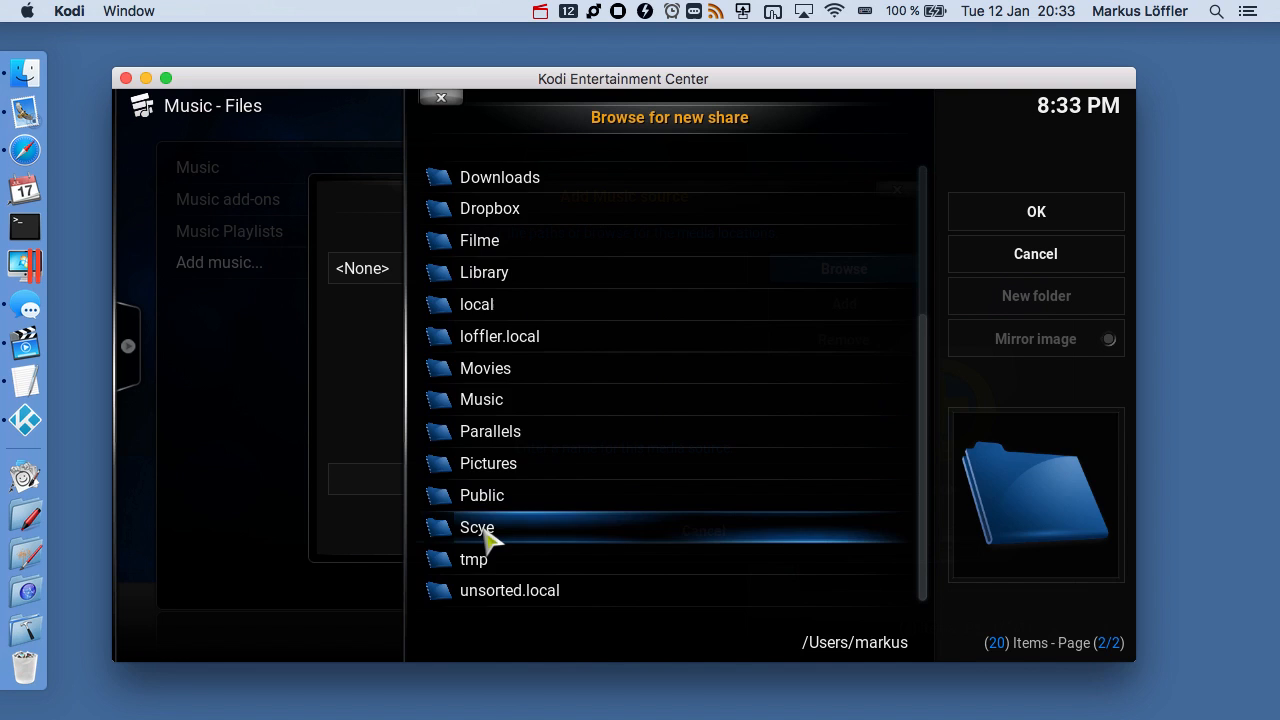
pyautogui.doubleClick(477, 527)
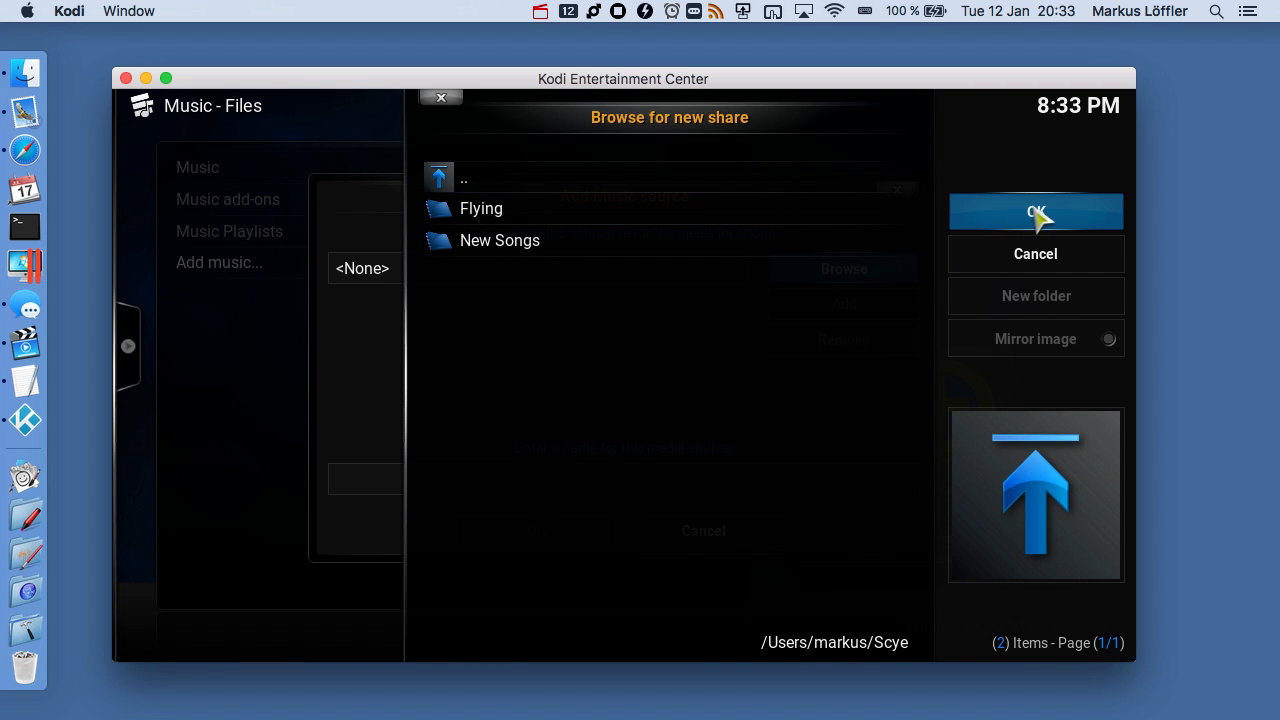
pyautogui.click(1035, 211)
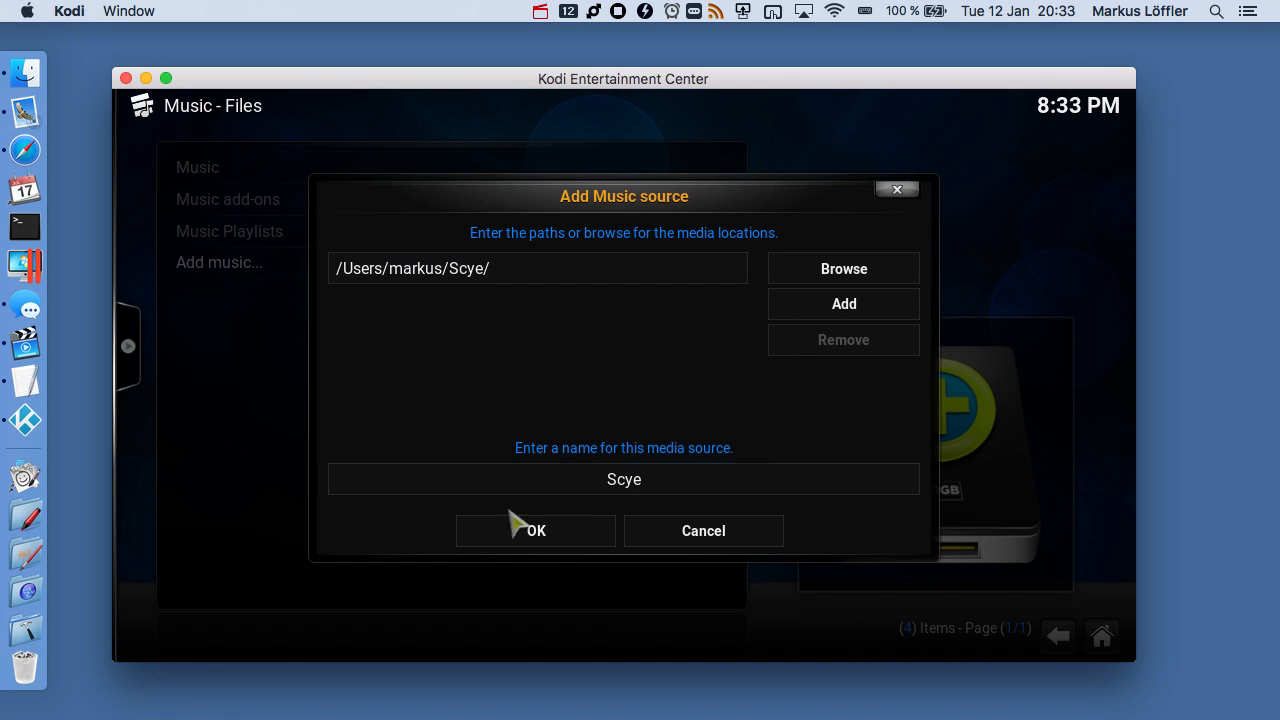
pyautogui.click(535, 530)
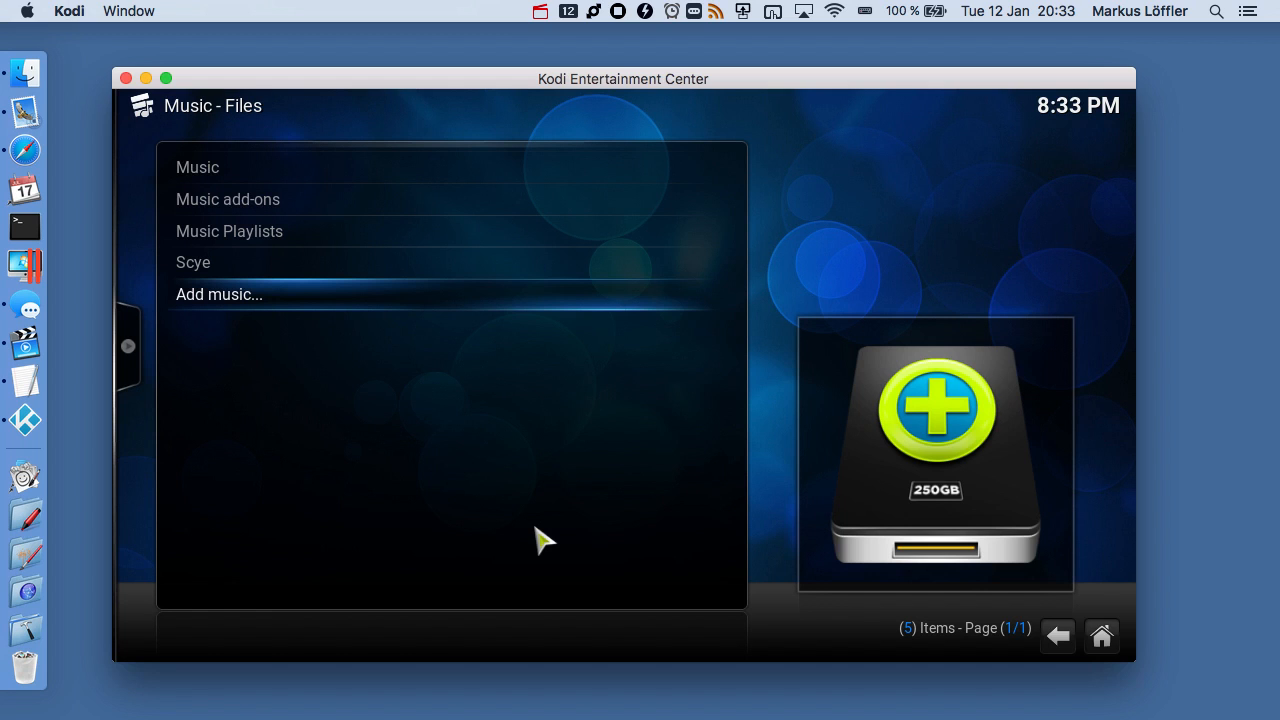
pyautogui.moveTo(235, 273)
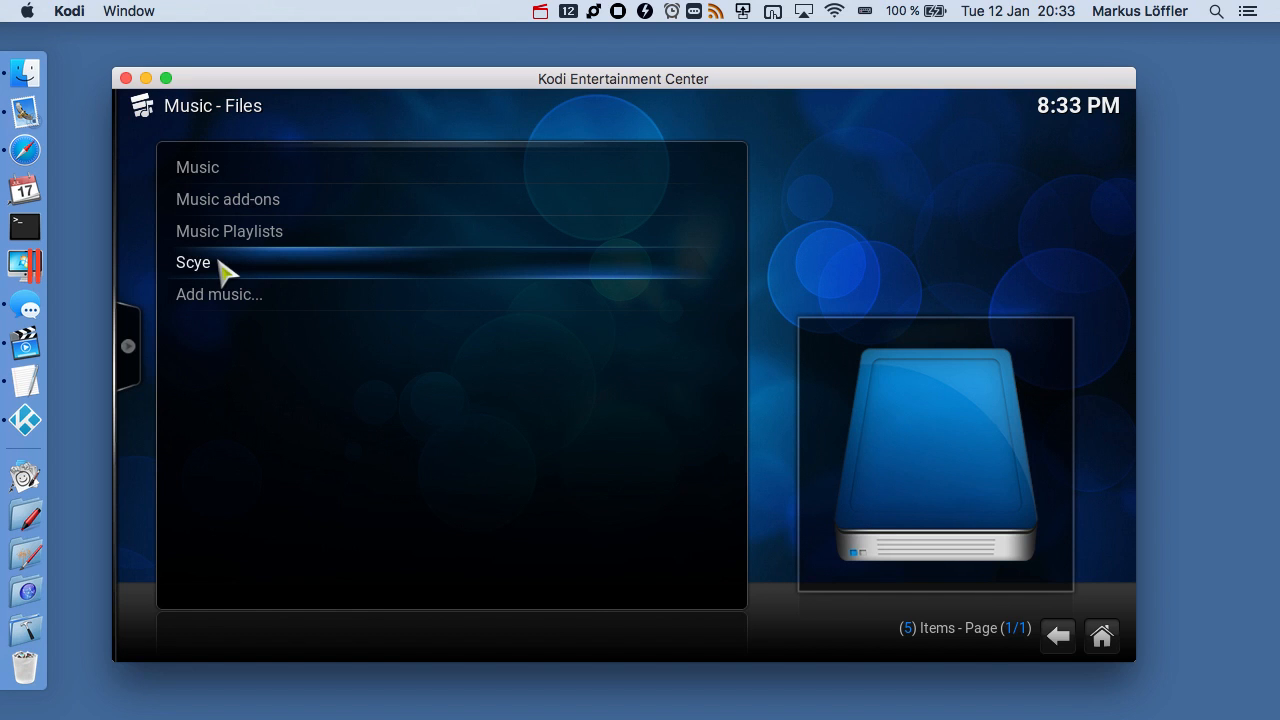
# - Scan Scye into the music library and play a track from the Flying album
pyautogui.rightClick(230, 262)
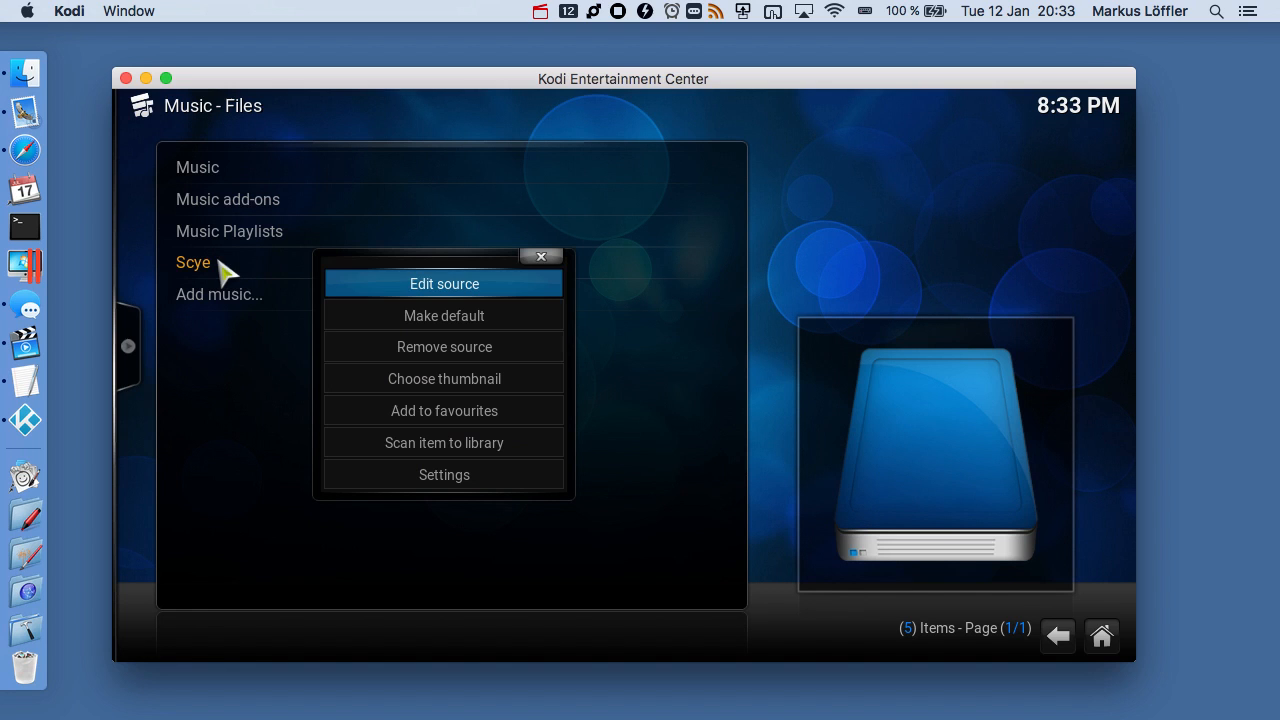
pyautogui.click(444, 442)
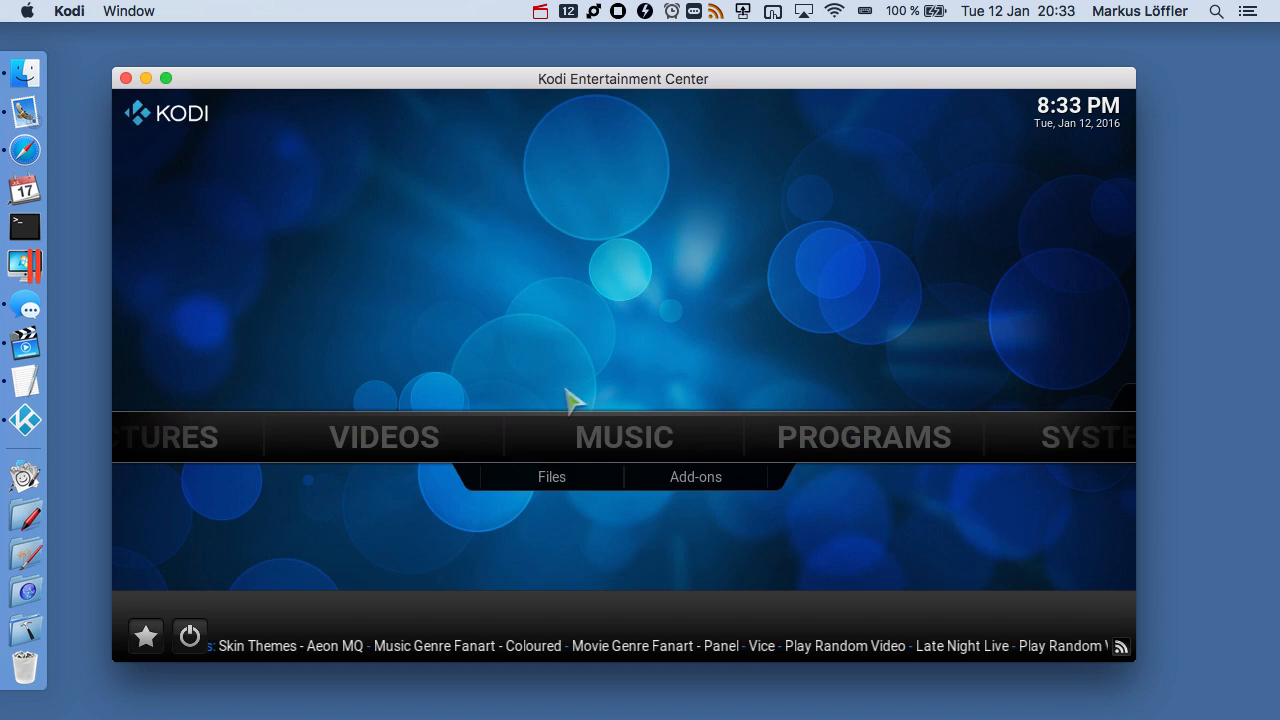
pyautogui.click(623, 437)
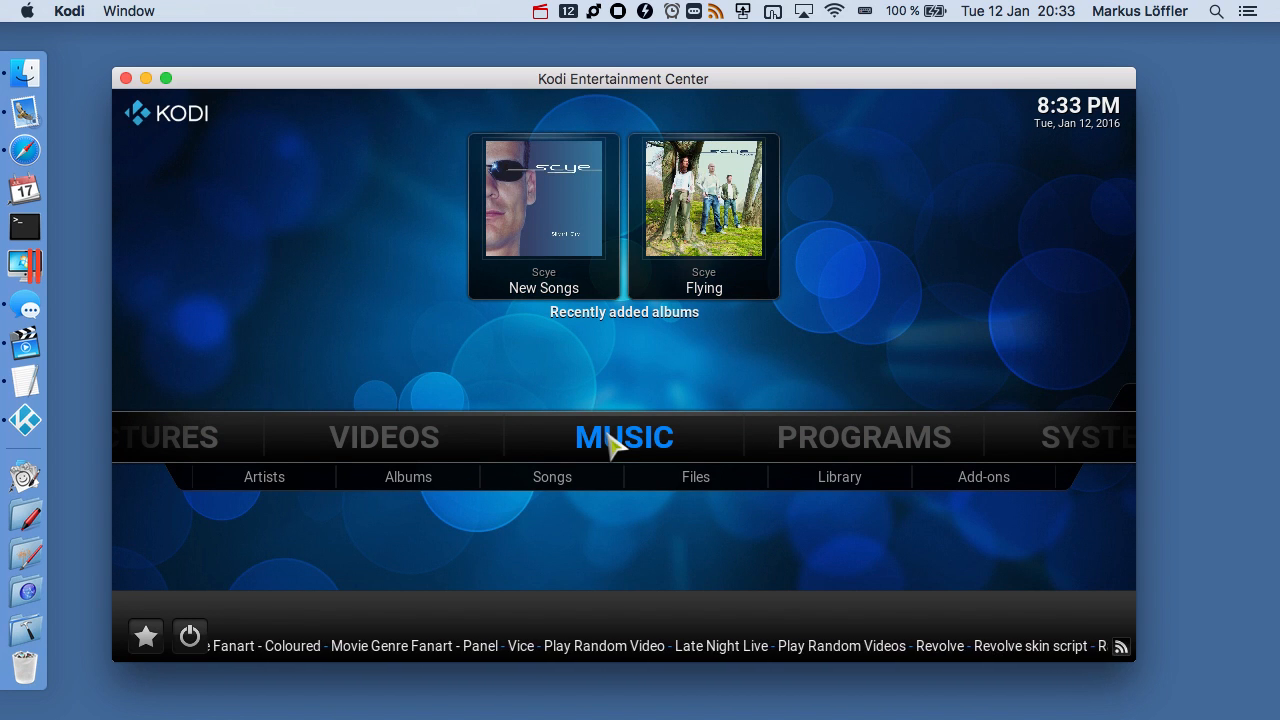
pyautogui.moveTo(625, 447)
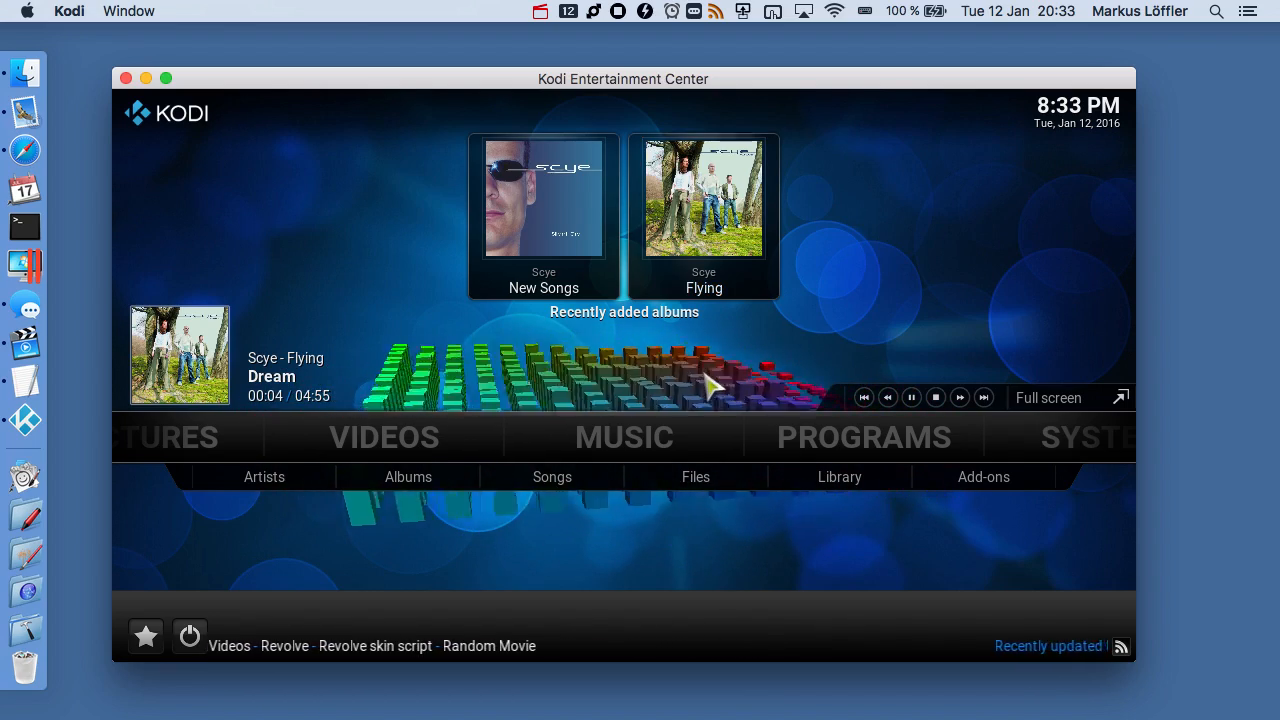
pyautogui.click(911, 397)
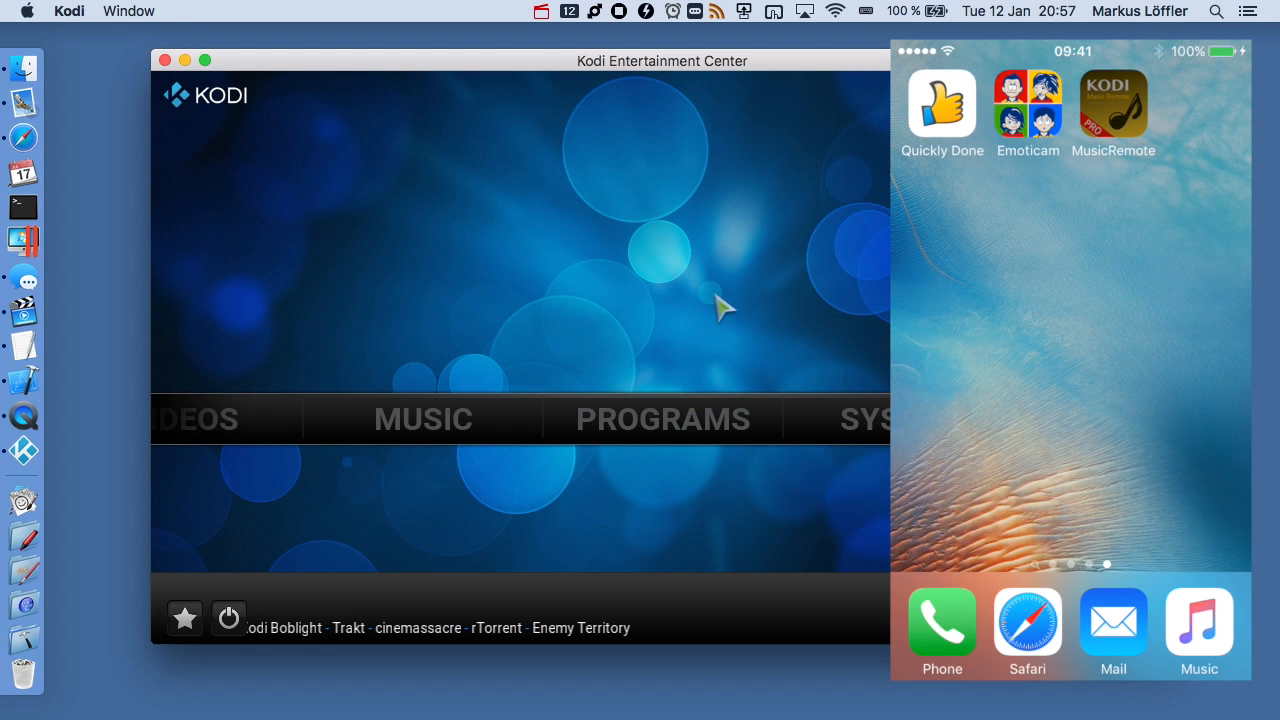
# - Open Kodi Music Remote on the iPhone and dismiss its welcome popup
pyautogui.click(1112, 100)
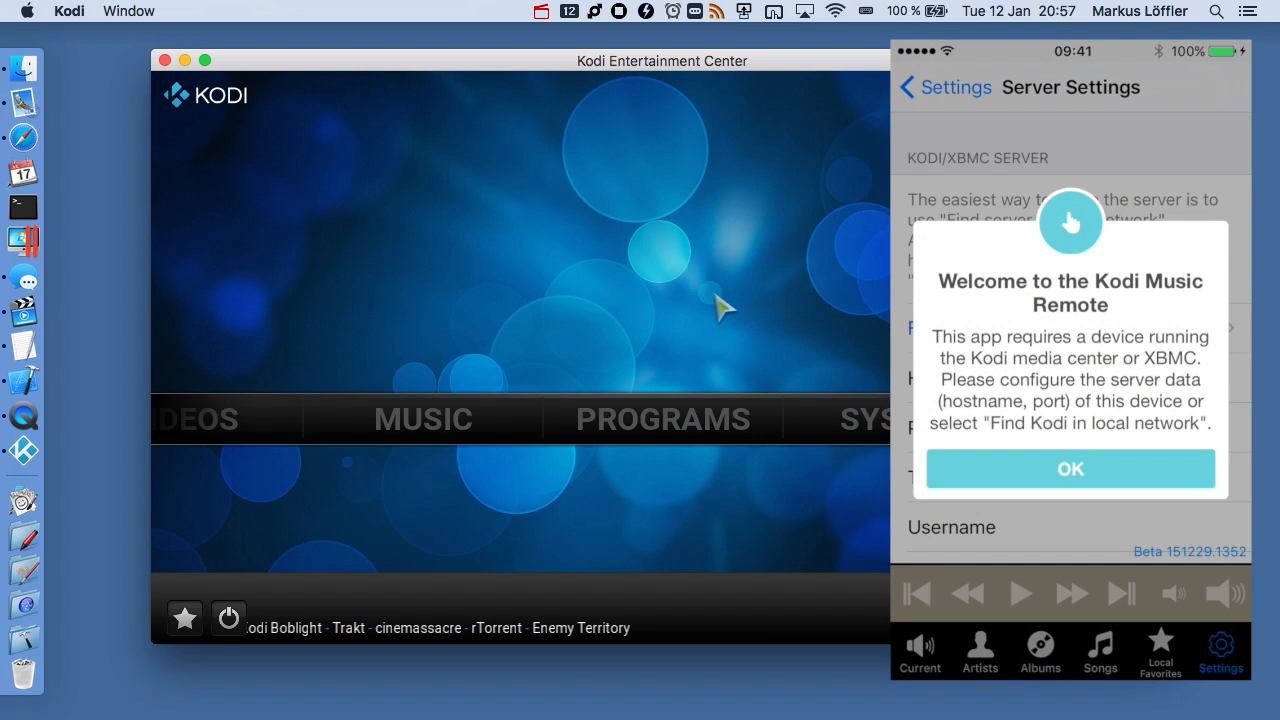
pyautogui.click(1069, 468)
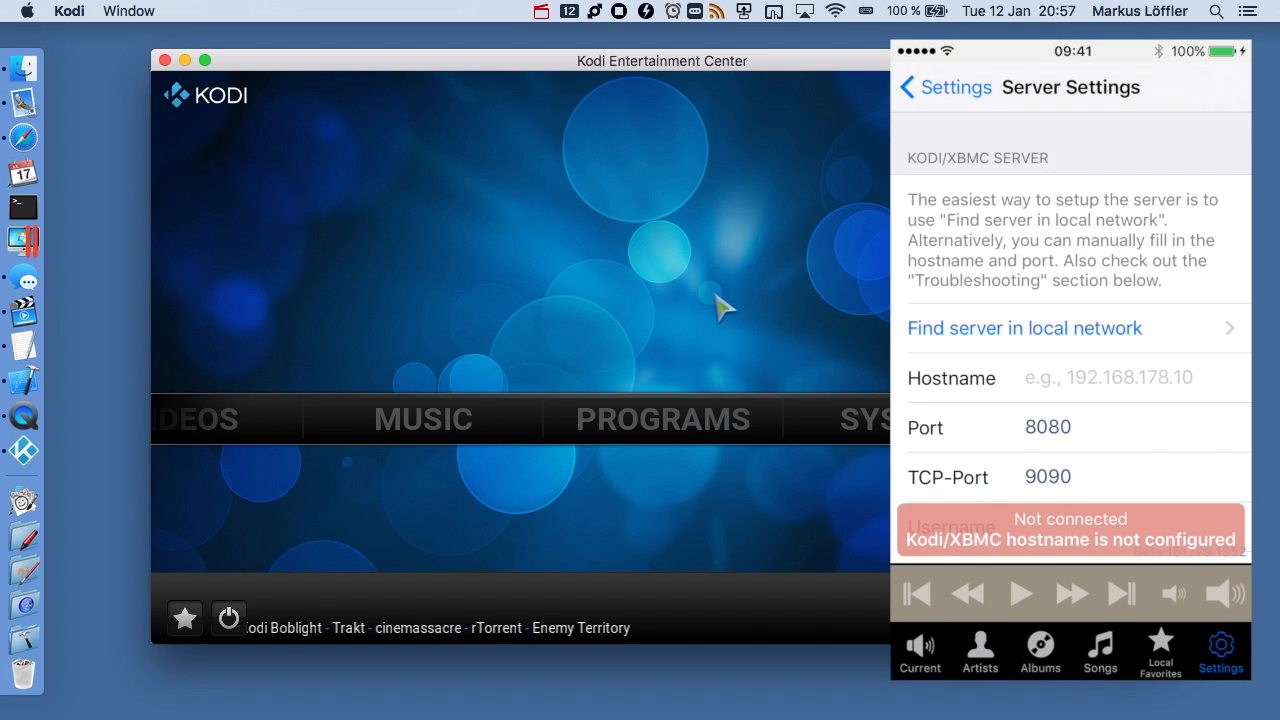
pyautogui.click(1024, 327)
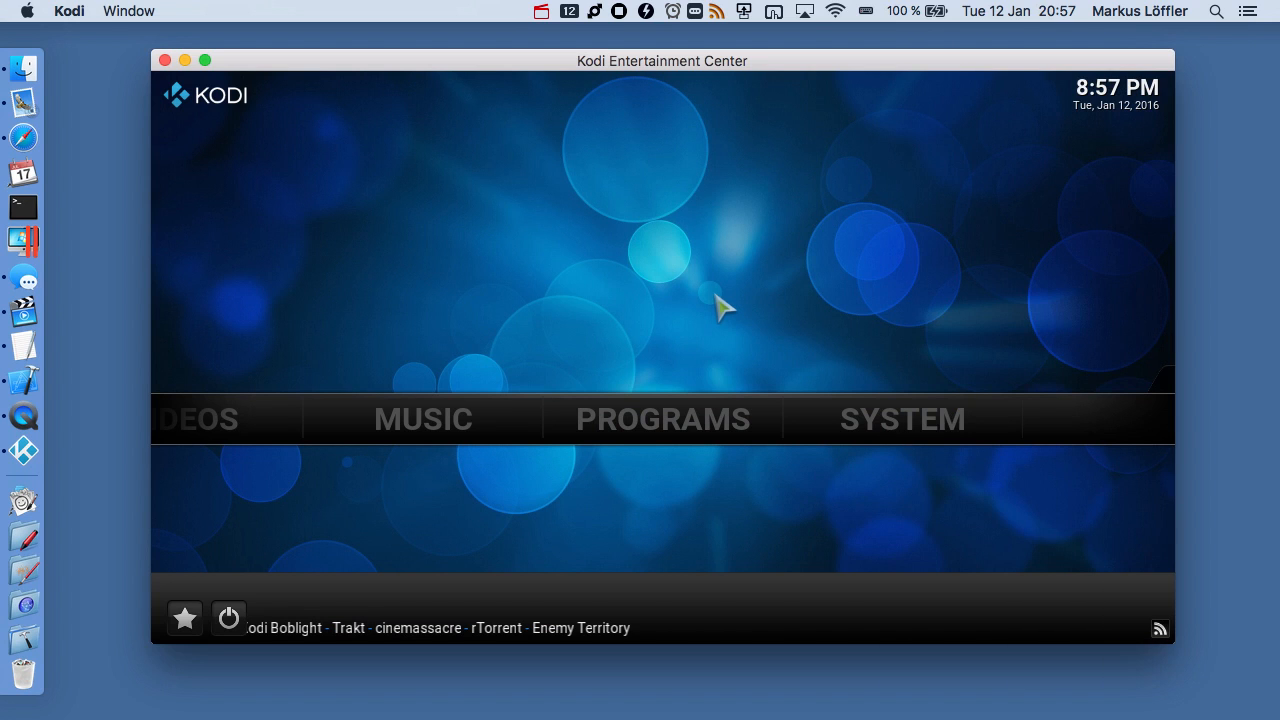
pyautogui.moveTo(820, 340)
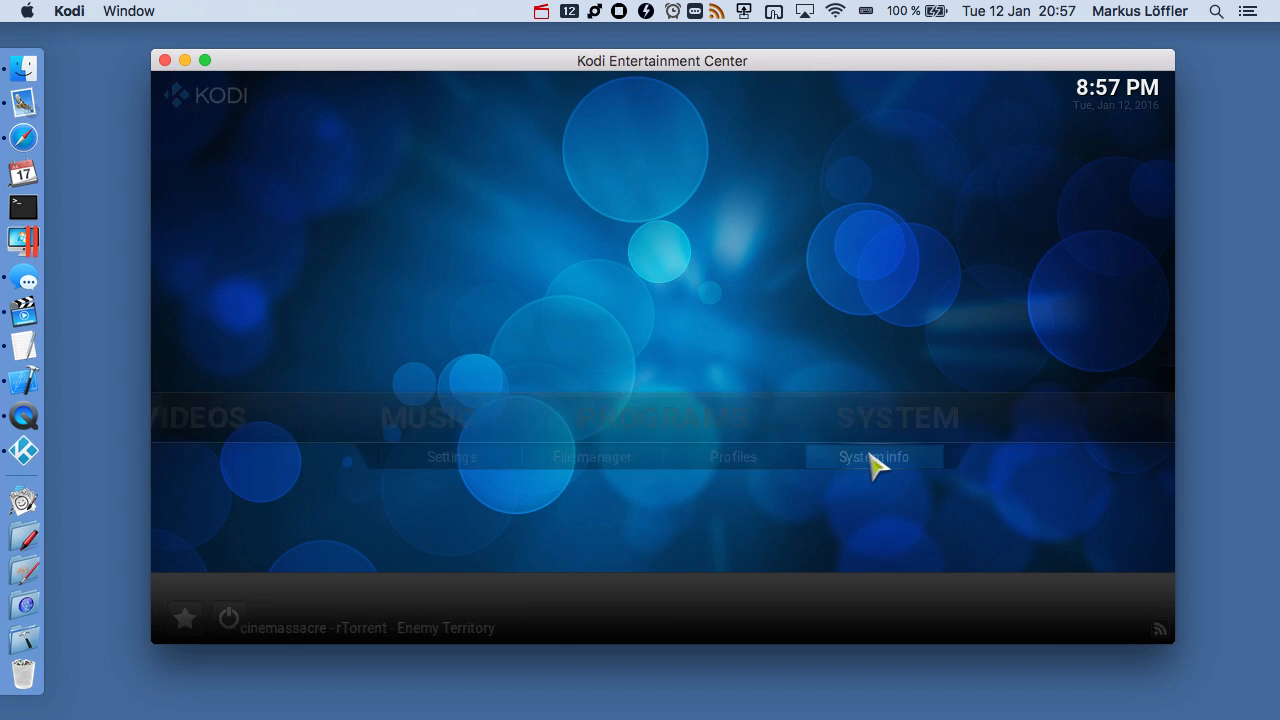
# - Select System info under SYSTEM on Kodi's home screen
pyautogui.click(873, 456)
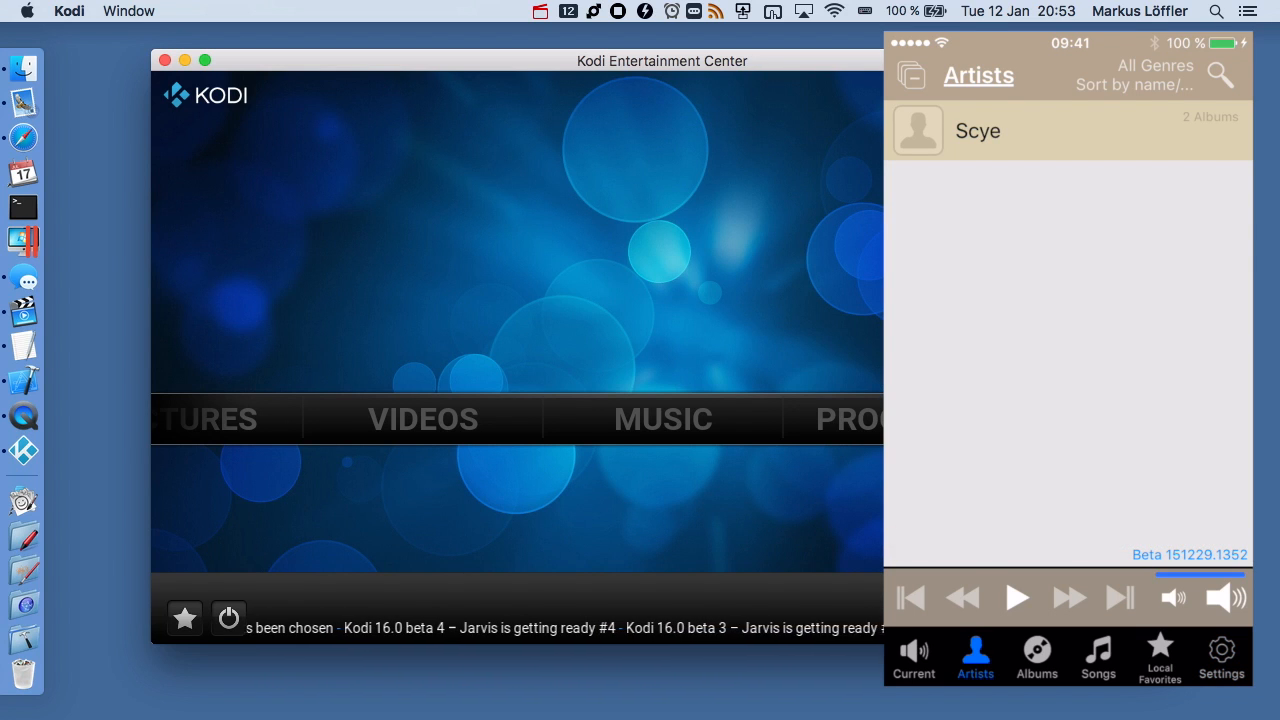
# - Play all of Scye's songs from the remote app and view the Current queue
pyautogui.click(977, 130)
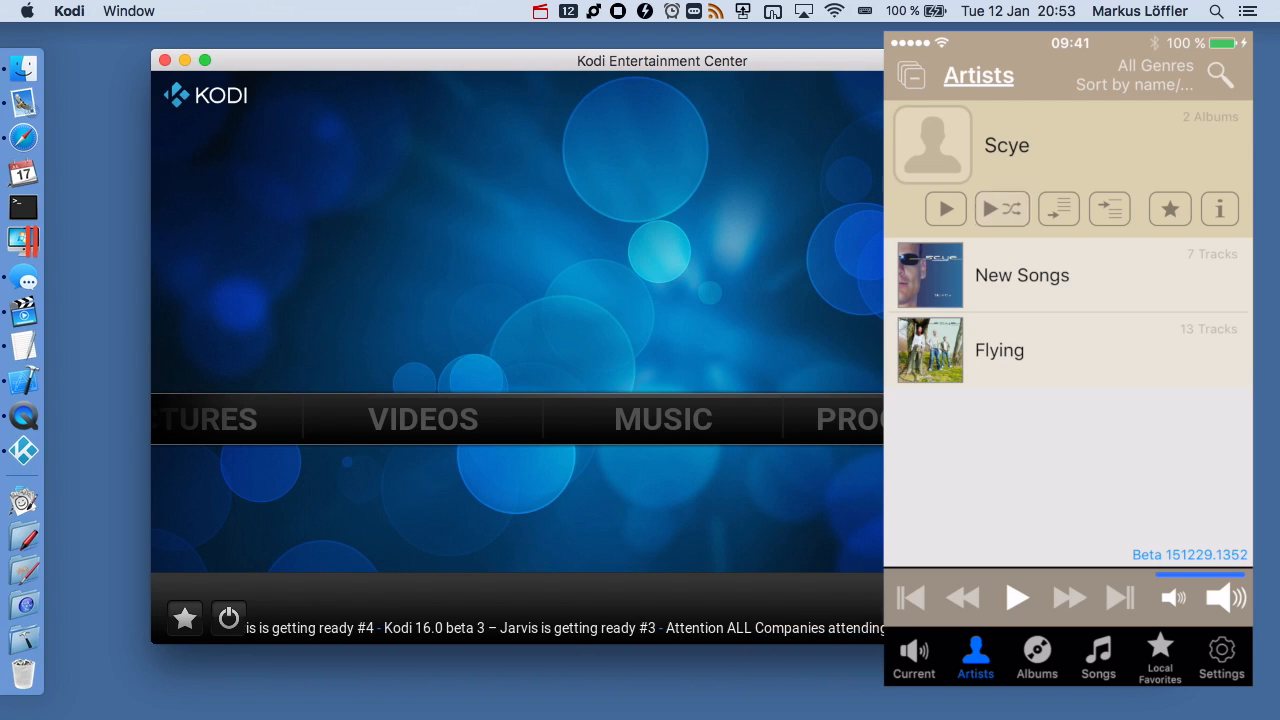
pyautogui.click(944, 209)
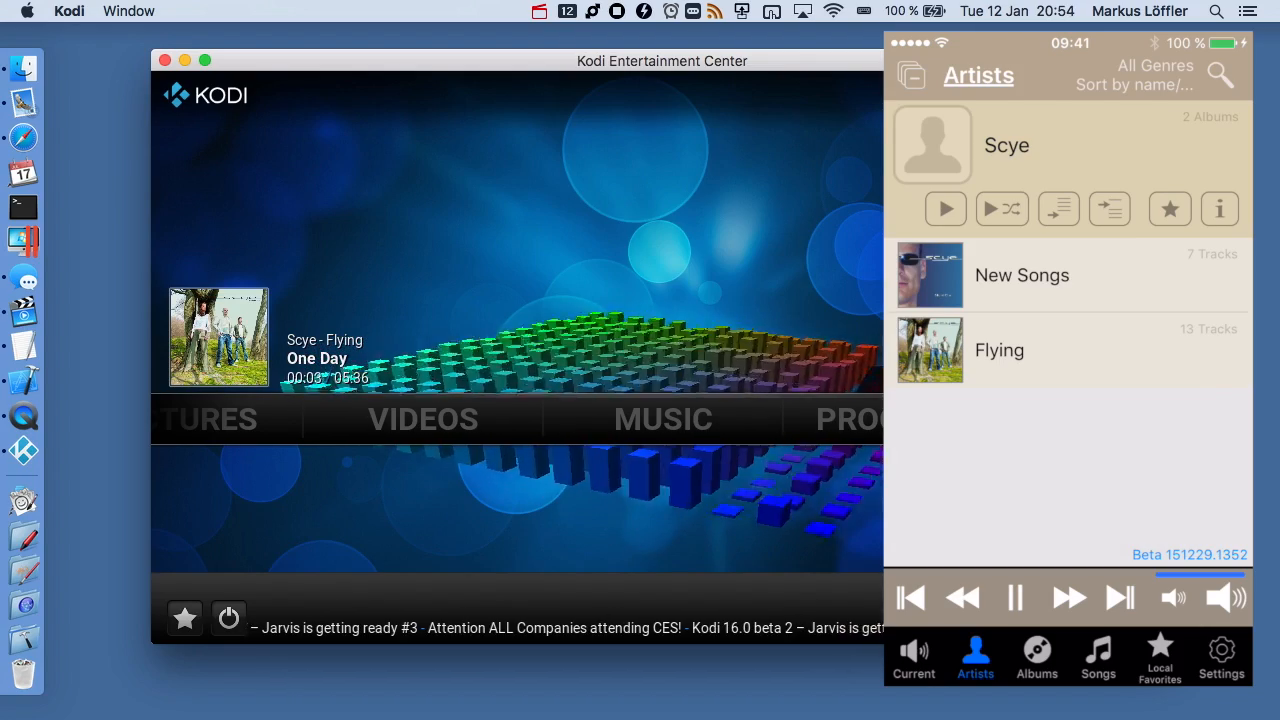
pyautogui.click(912, 657)
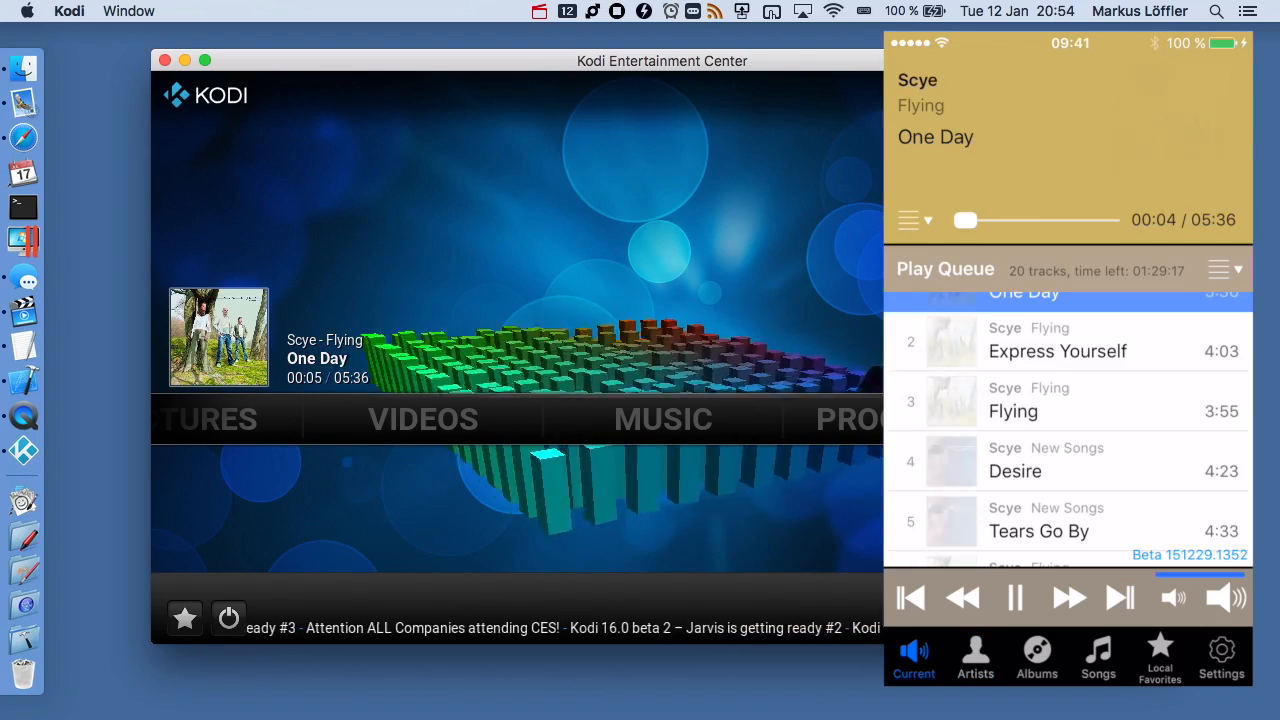